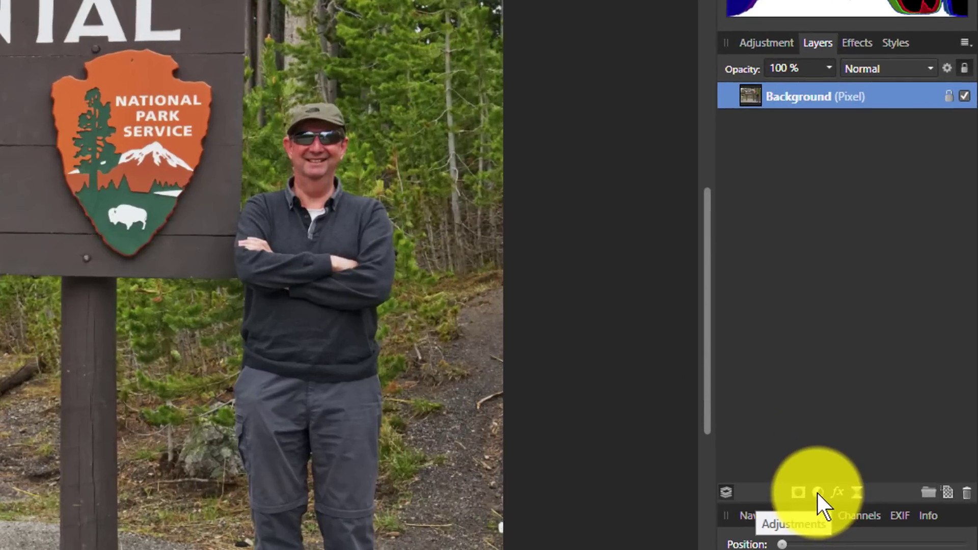
- Add a Threshold adjustment and expand the Background layer to reveal it nested underneath
click(819, 493)
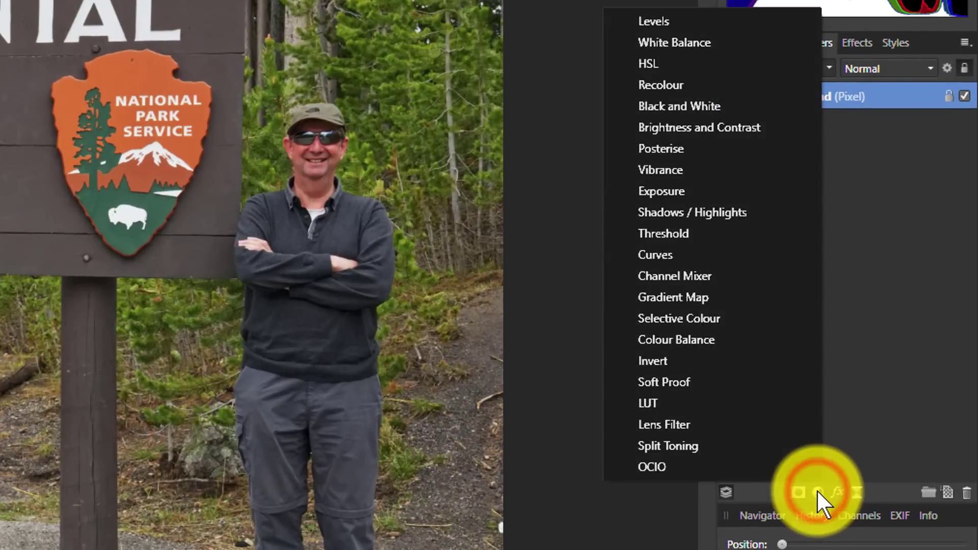
mouse_move(678, 249)
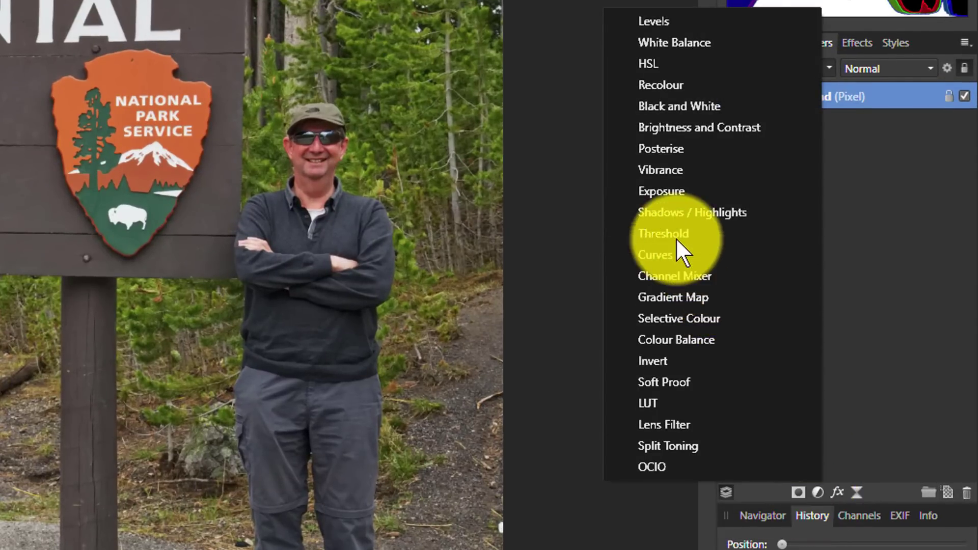
click(663, 233)
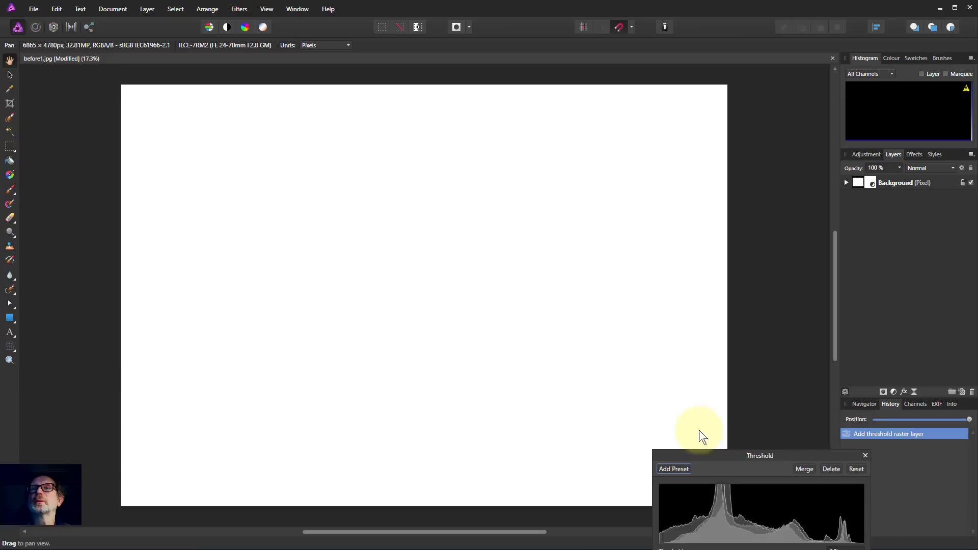
drag(760, 456, 631, 277)
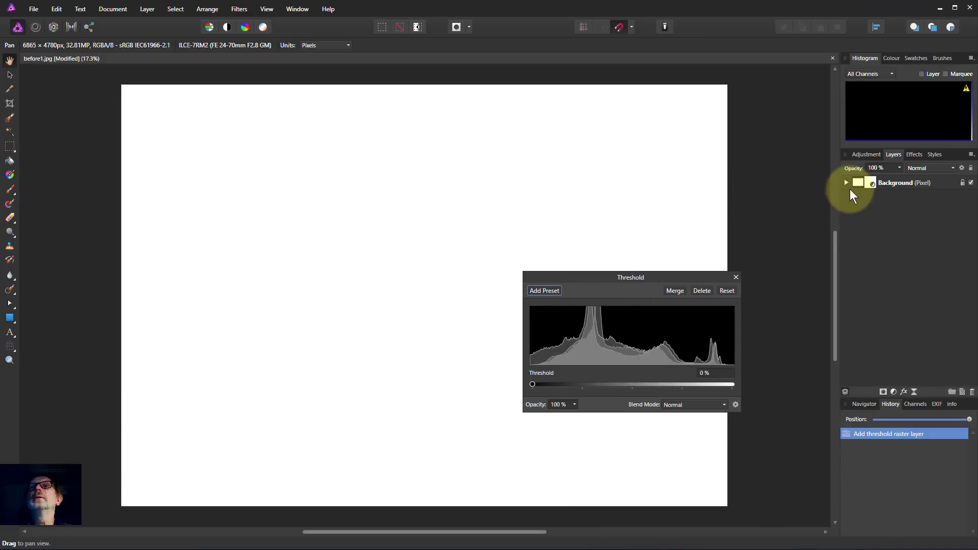
click(847, 182)
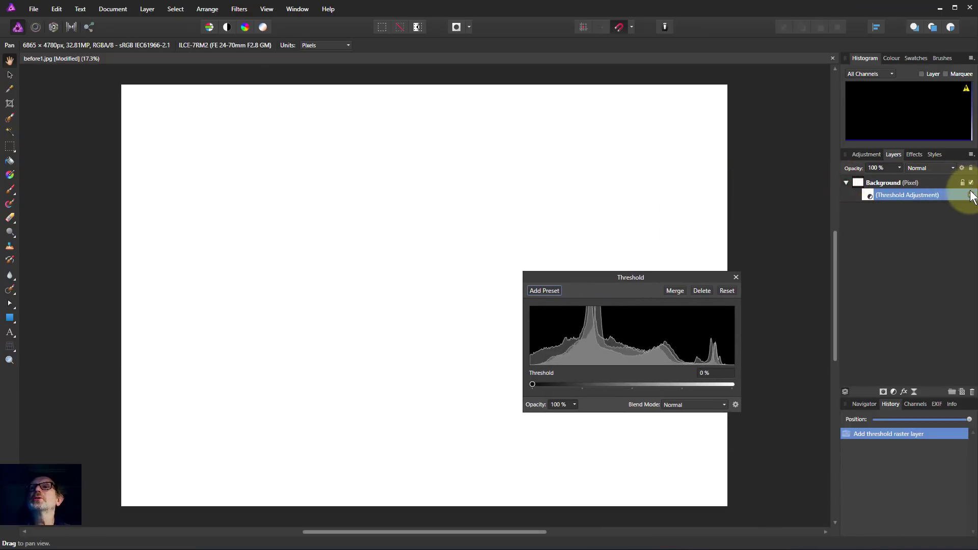
click(971, 195)
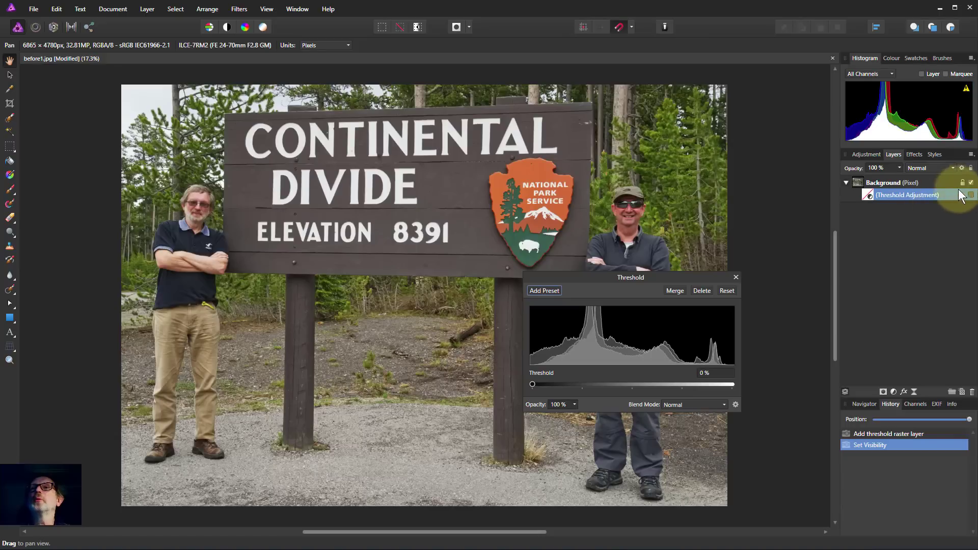
drag(631, 277, 637, 270)
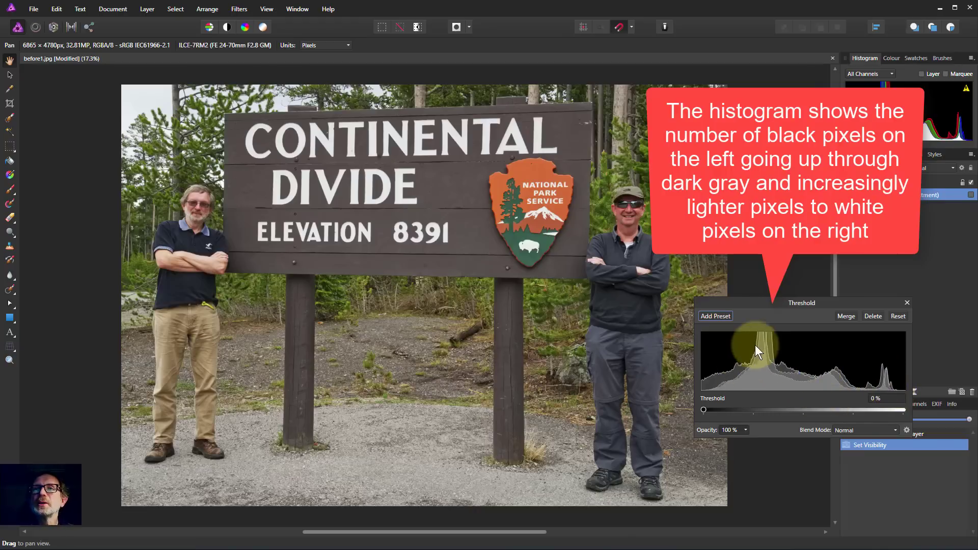
mouse_move(685, 318)
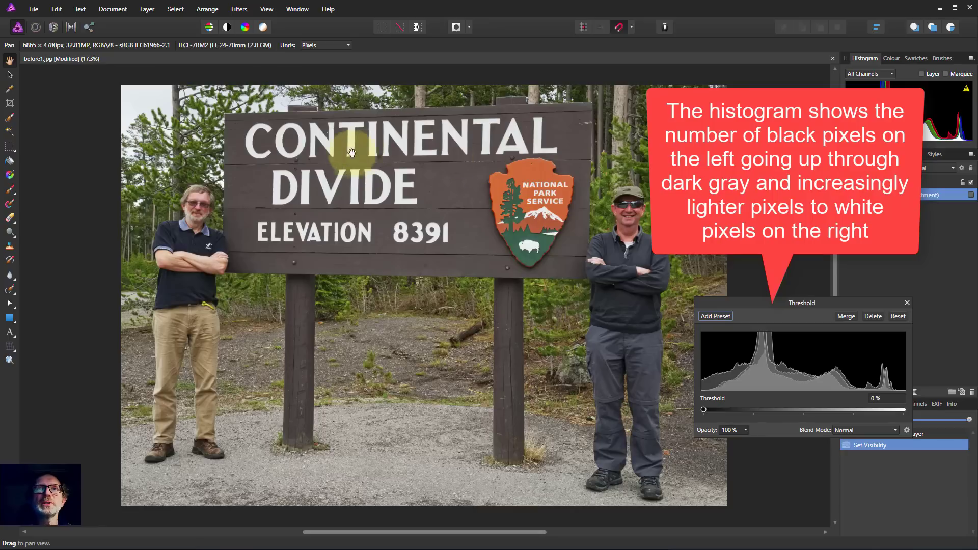
mouse_move(443, 232)
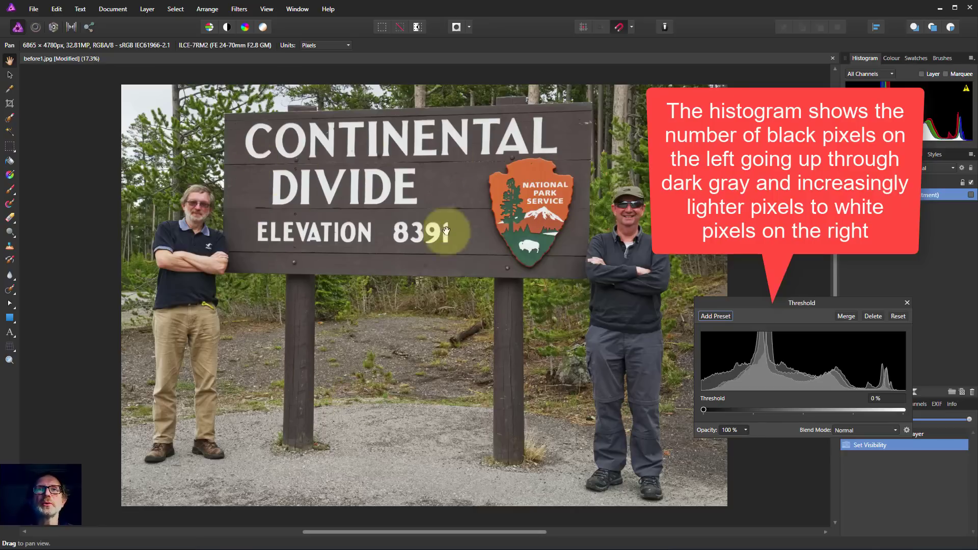
mouse_move(530, 415)
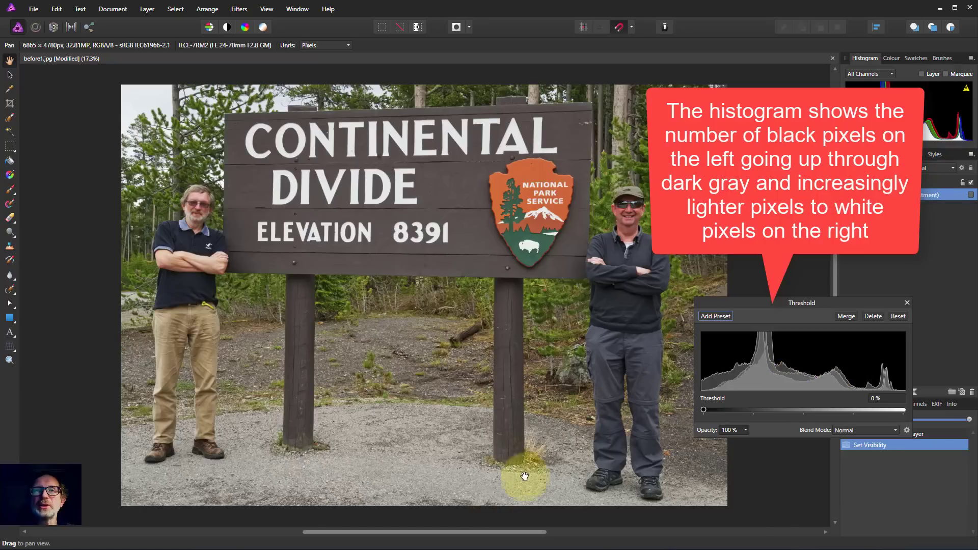
mouse_move(404, 470)
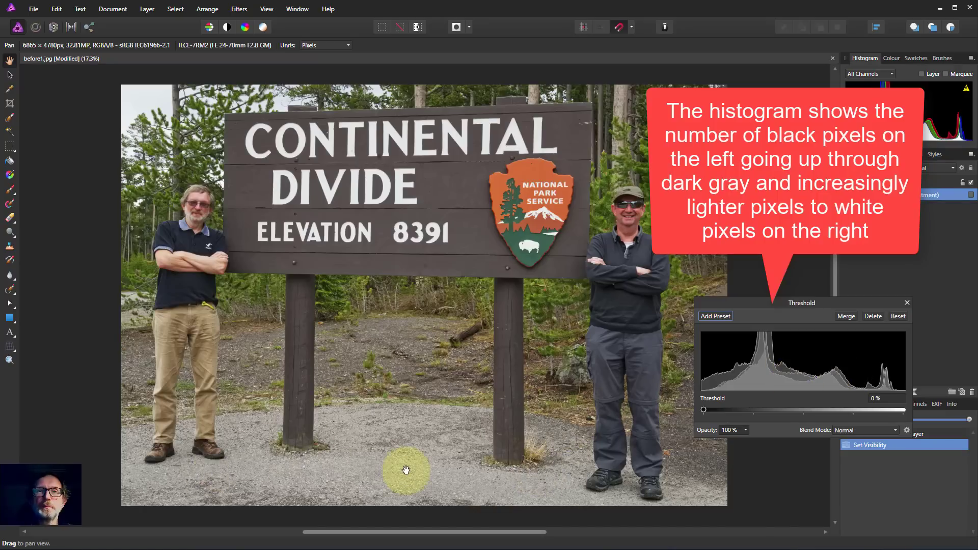
mouse_move(890, 361)
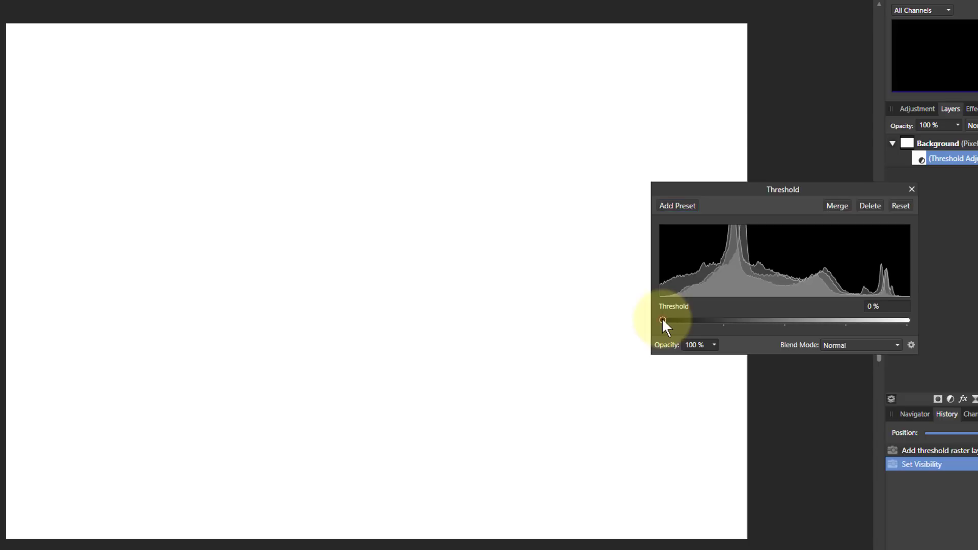
- Sweep the Threshold slider up and down to compare results, ending around 22%
drag(662, 321, 729, 320)
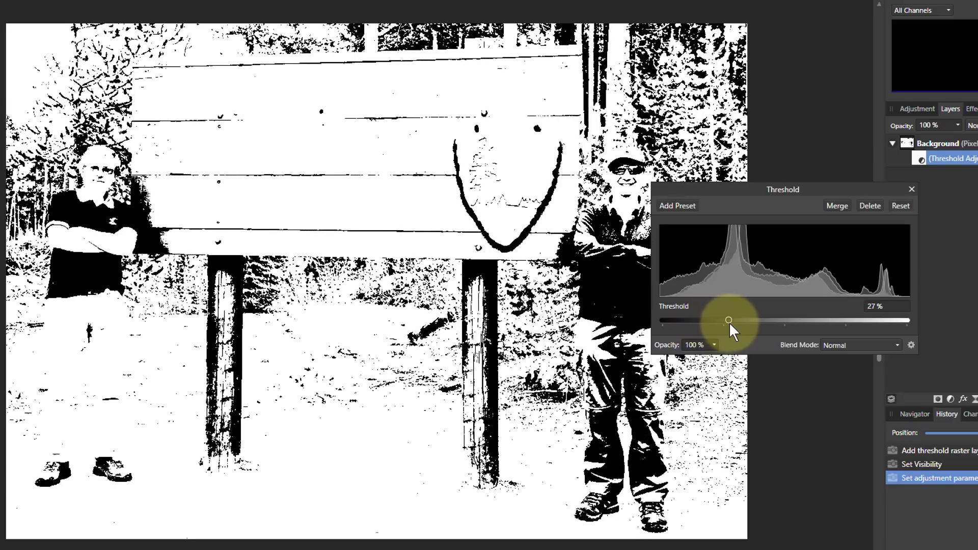
drag(729, 320, 734, 321)
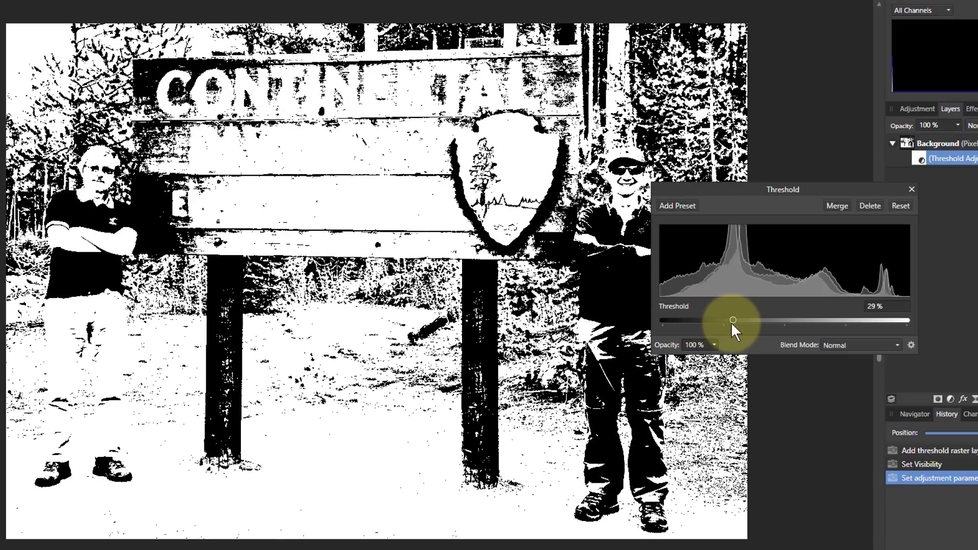
drag(734, 320, 743, 320)
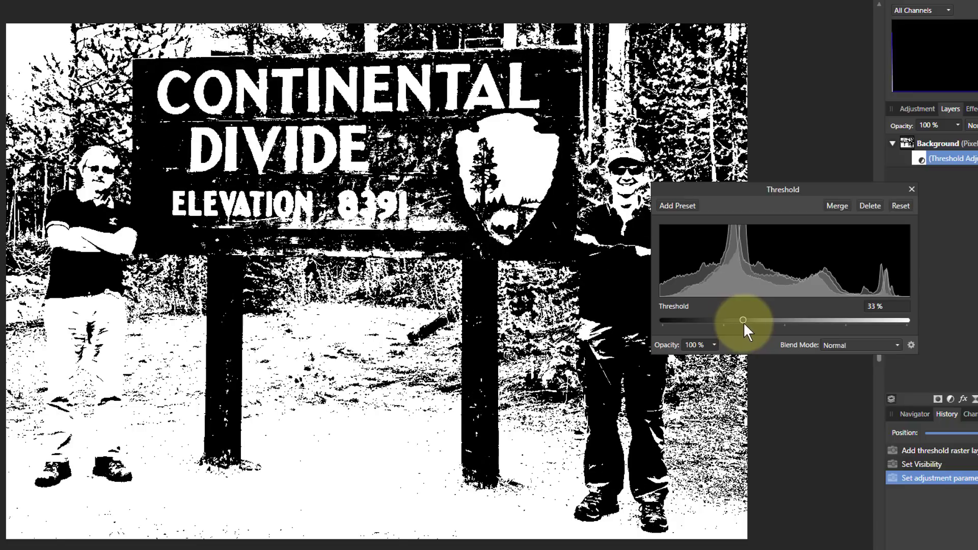
drag(743, 320, 747, 320)
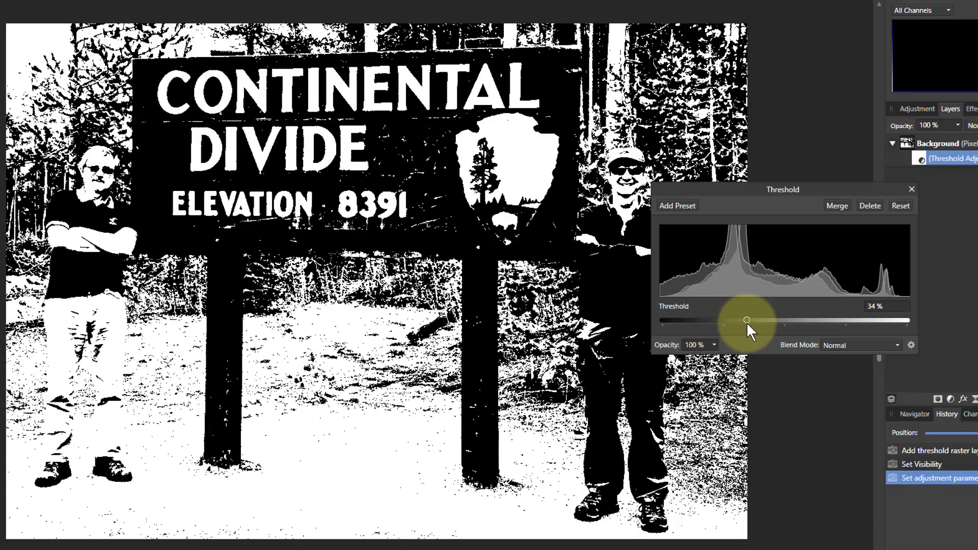
drag(747, 320, 753, 320)
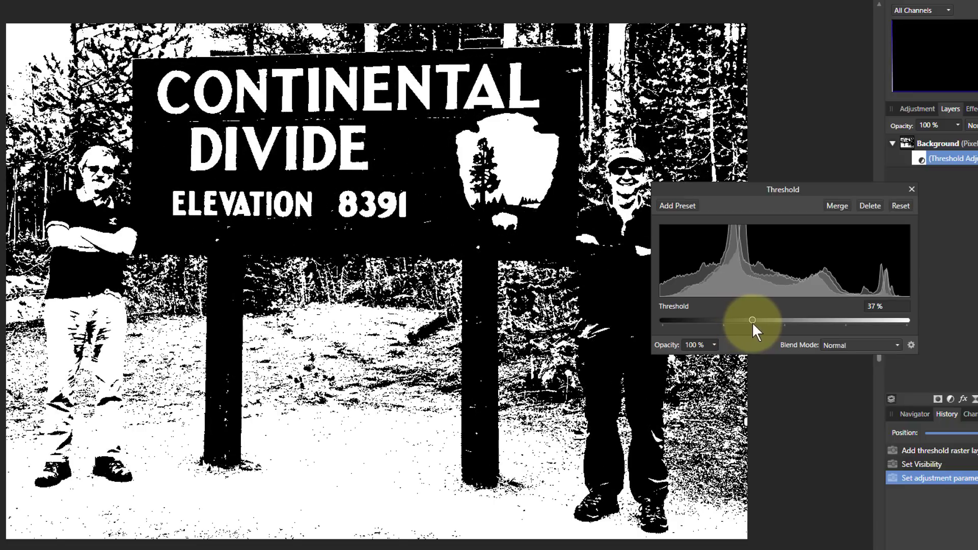
drag(752, 320, 763, 320)
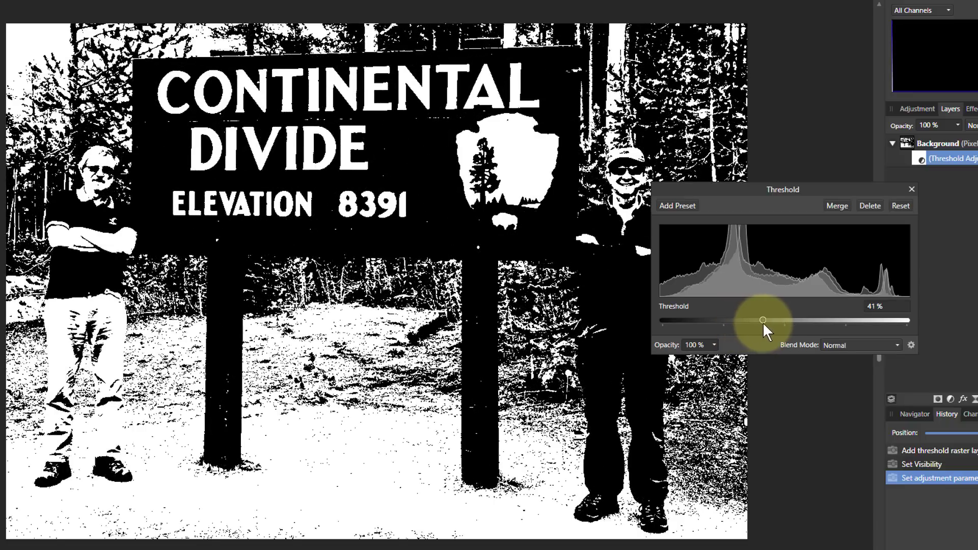
drag(763, 320, 800, 320)
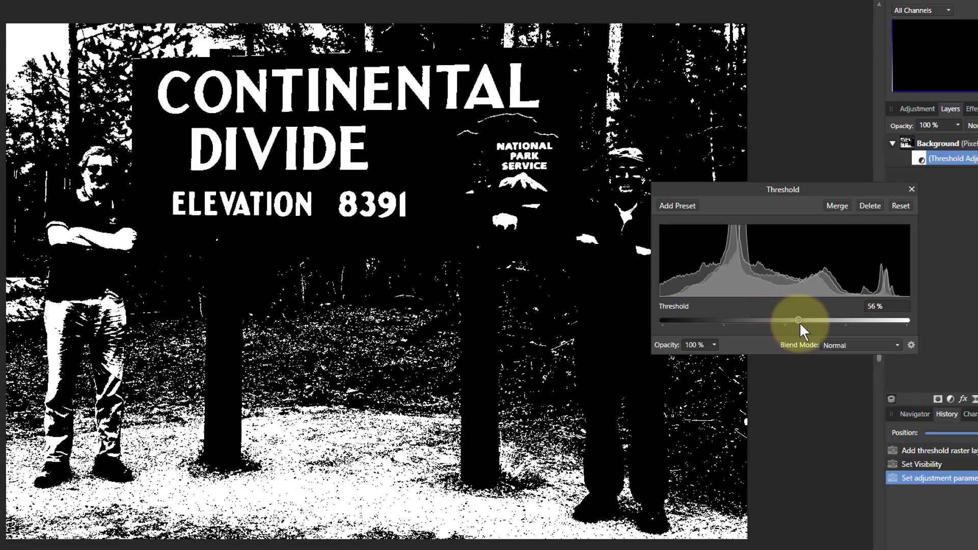
drag(798, 320, 851, 320)
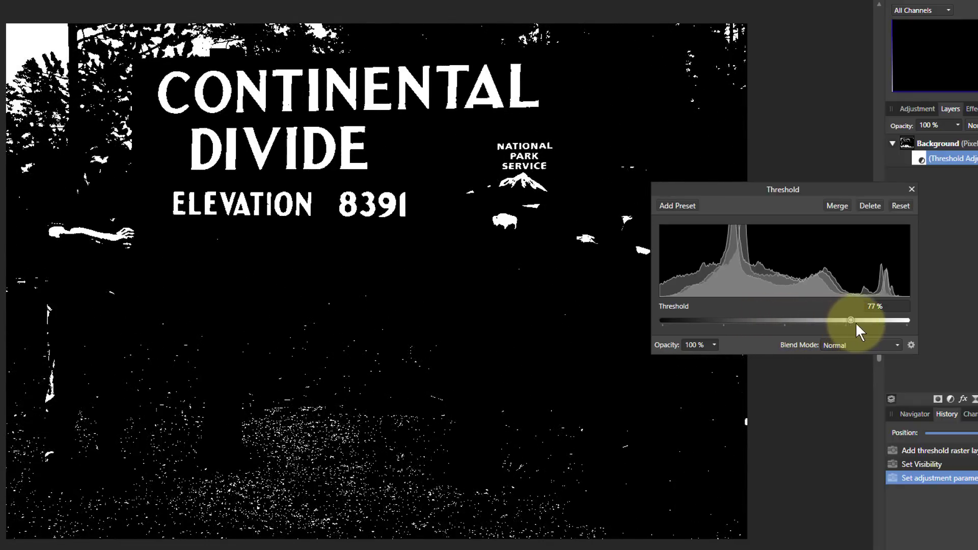
drag(850, 320, 797, 320)
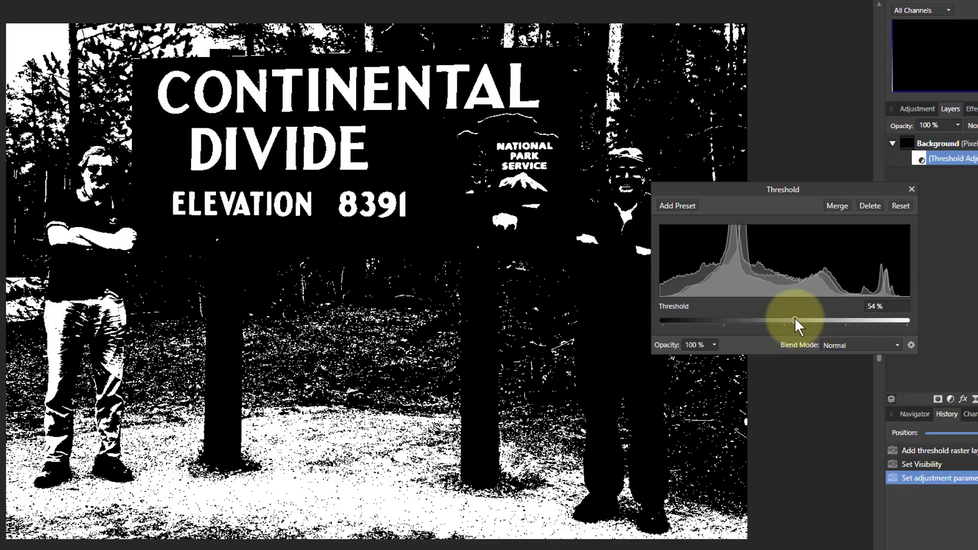
drag(794, 320, 728, 320)
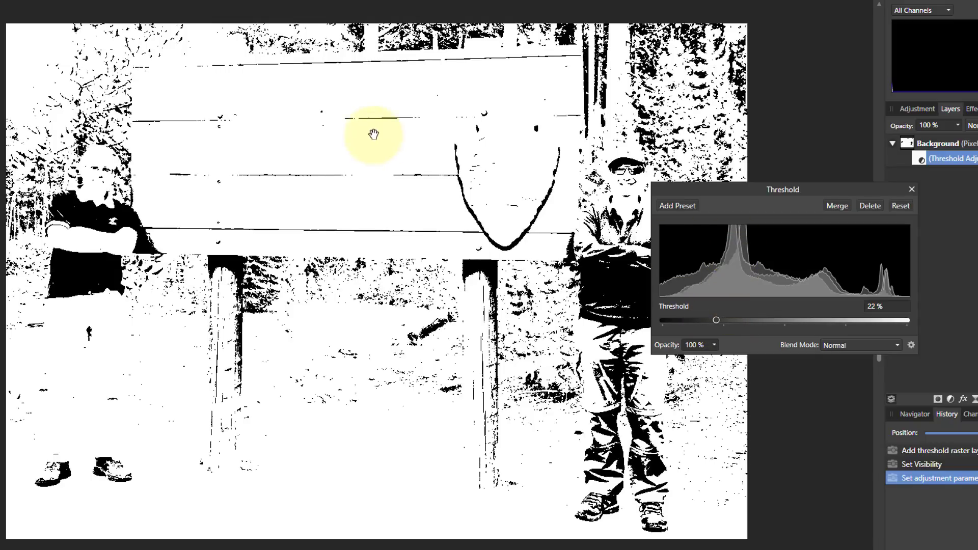
mouse_move(716, 320)
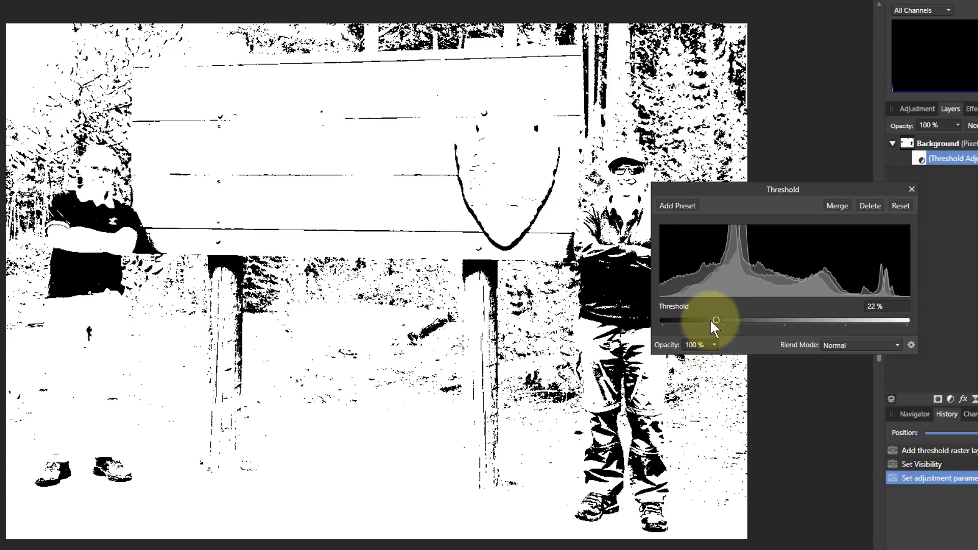
- Raise the threshold to about 39%, then push it darker to compare
drag(716, 320, 724, 320)
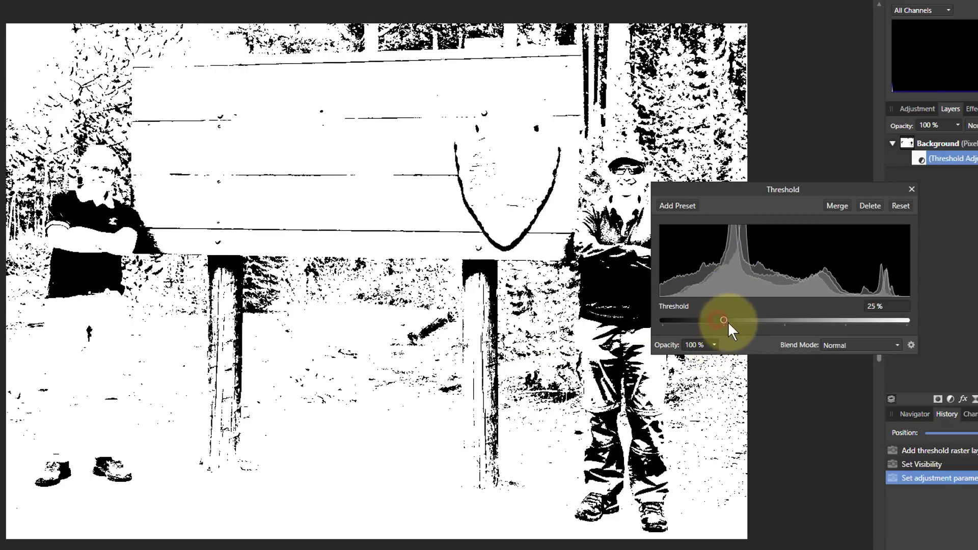
drag(723, 320, 755, 320)
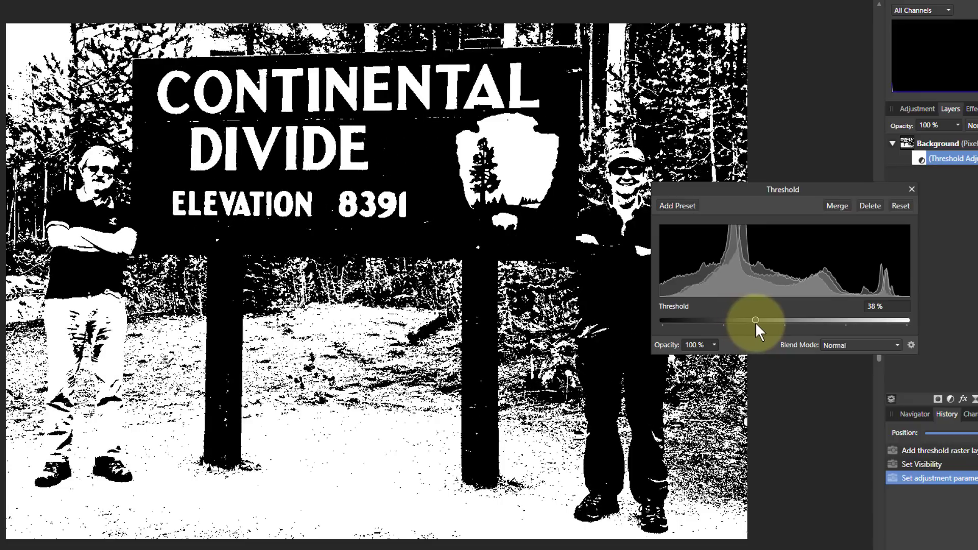
drag(755, 320, 758, 320)
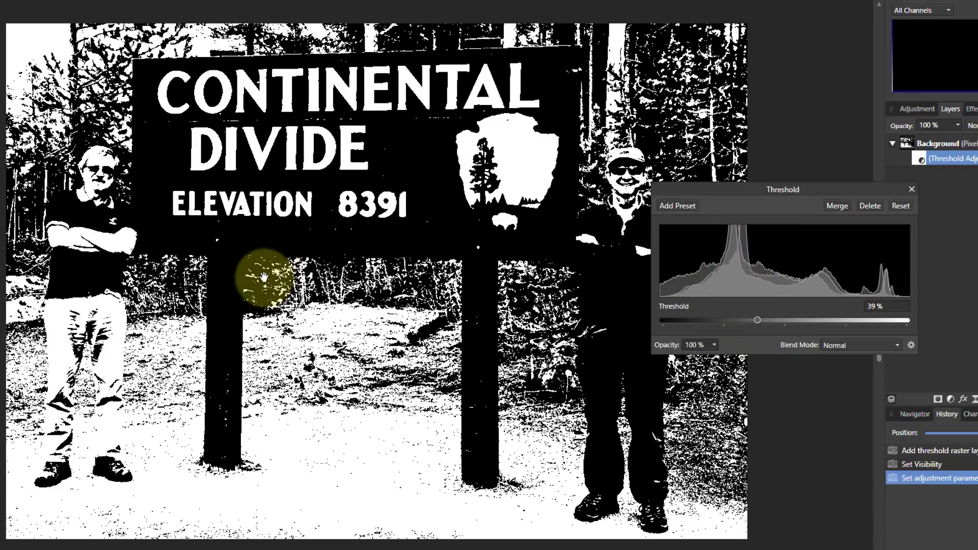
mouse_move(272, 258)
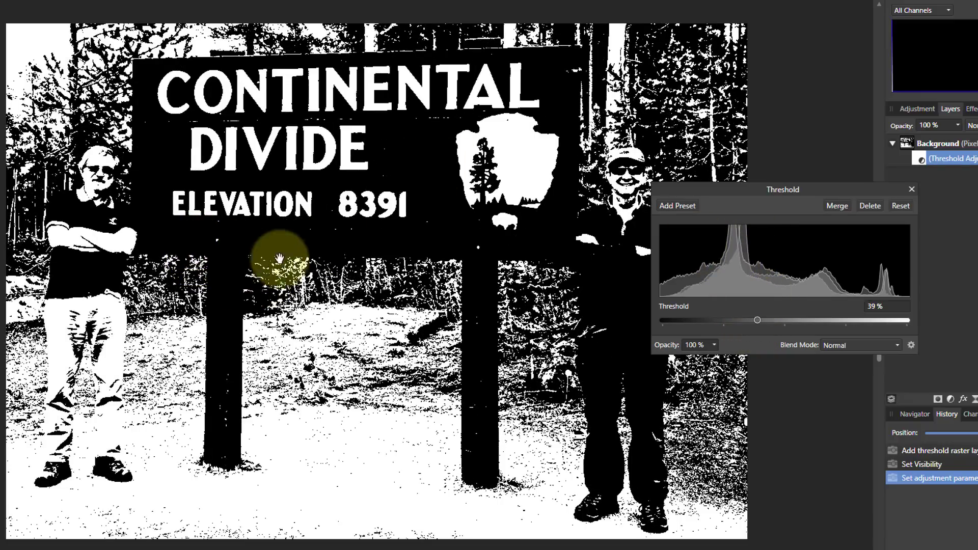
mouse_move(854, 291)
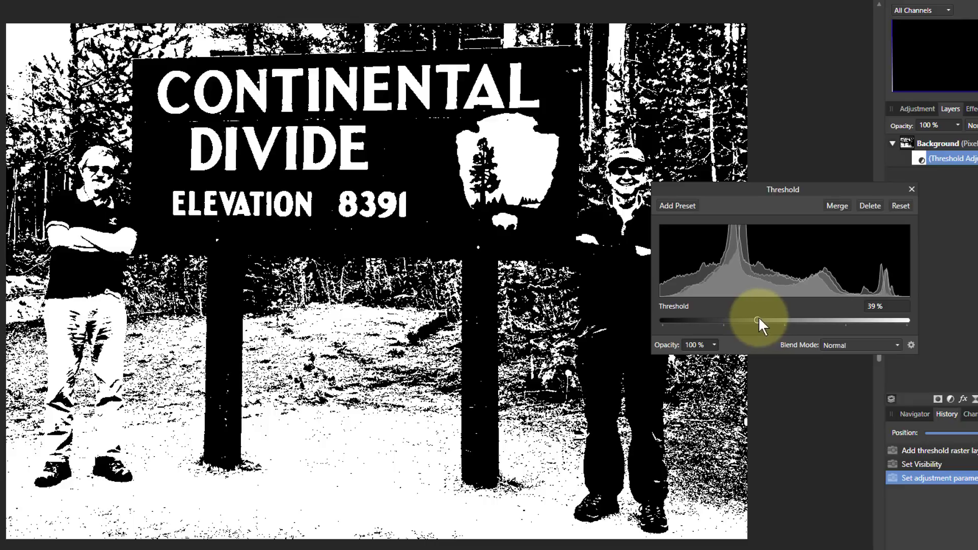
drag(756, 320, 788, 320)
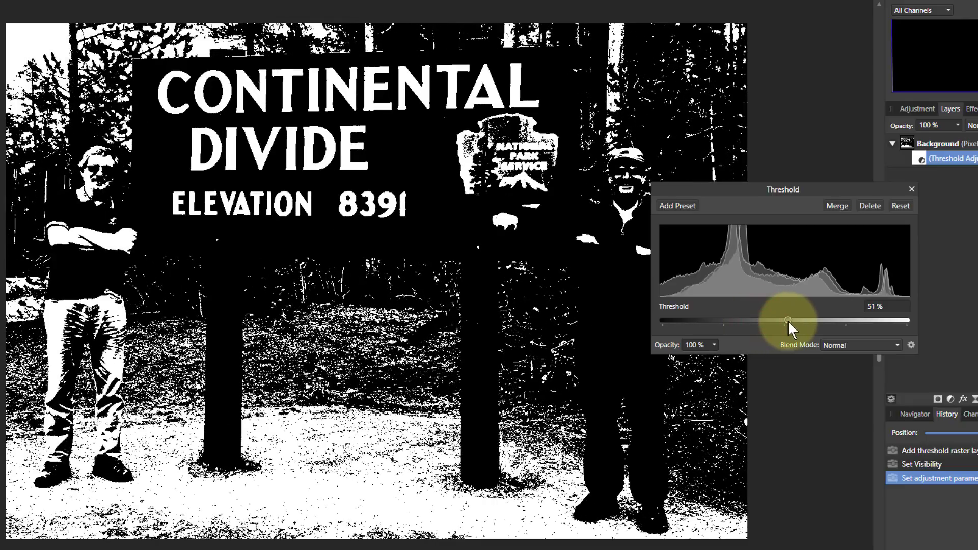
drag(787, 321, 810, 321)
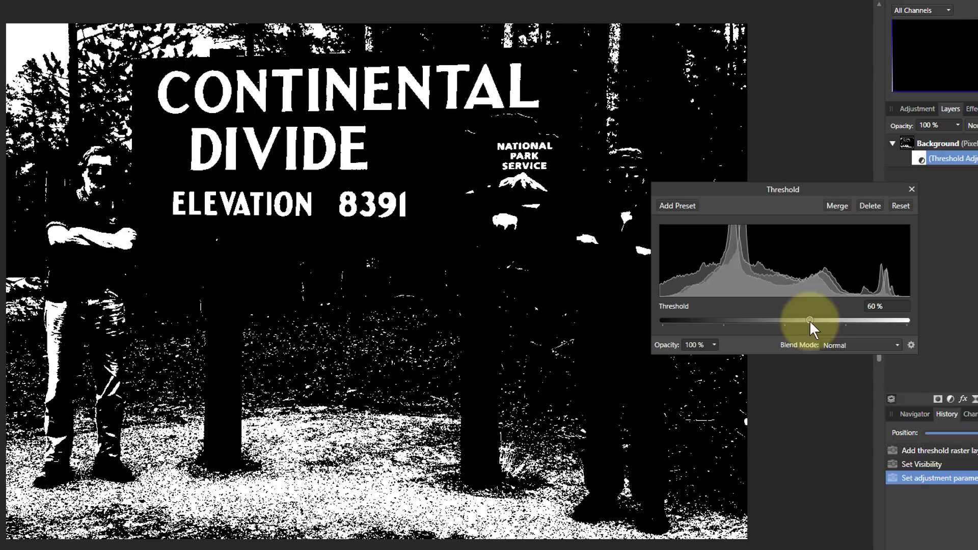
drag(810, 320, 803, 320)
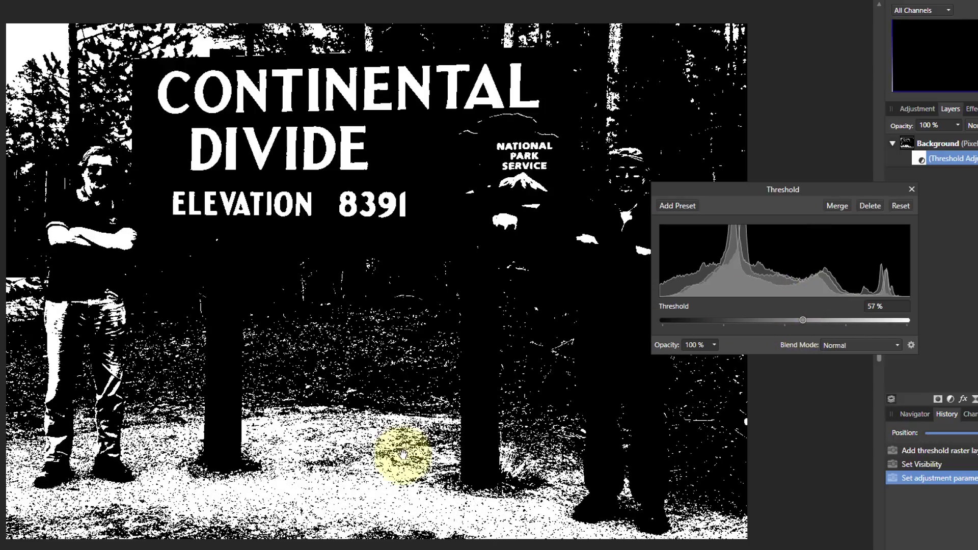
mouse_move(725, 414)
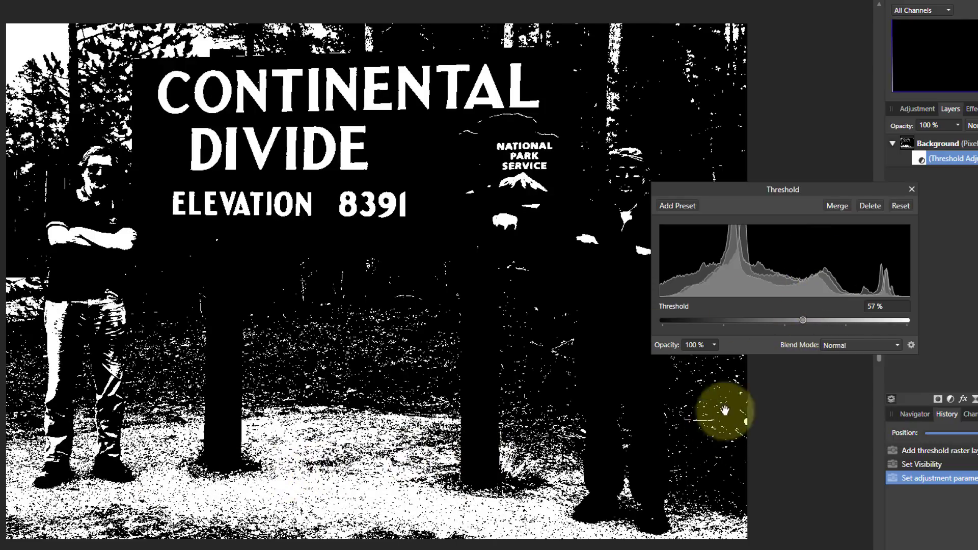
- Sweep the threshold near maximum and back, settling it at 40%
drag(803, 320, 833, 319)
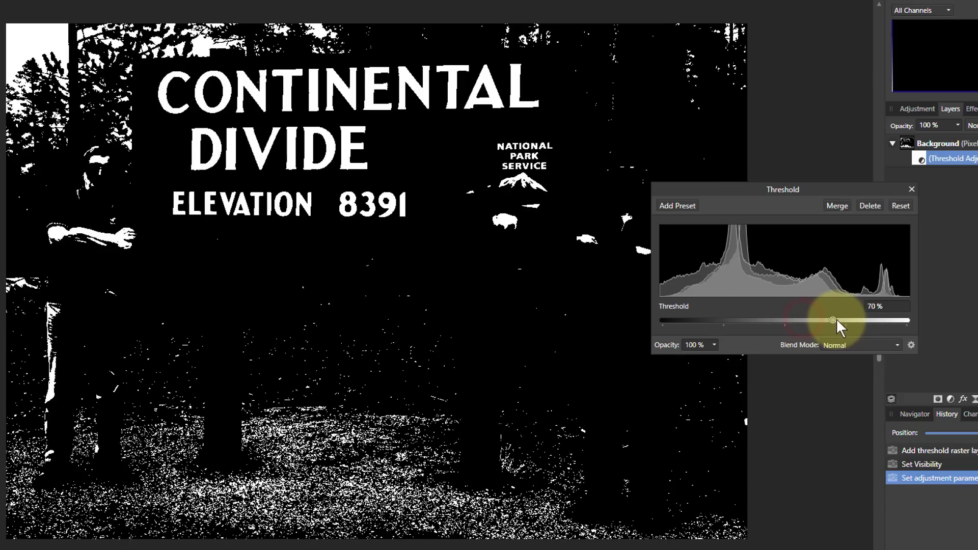
drag(833, 320, 864, 320)
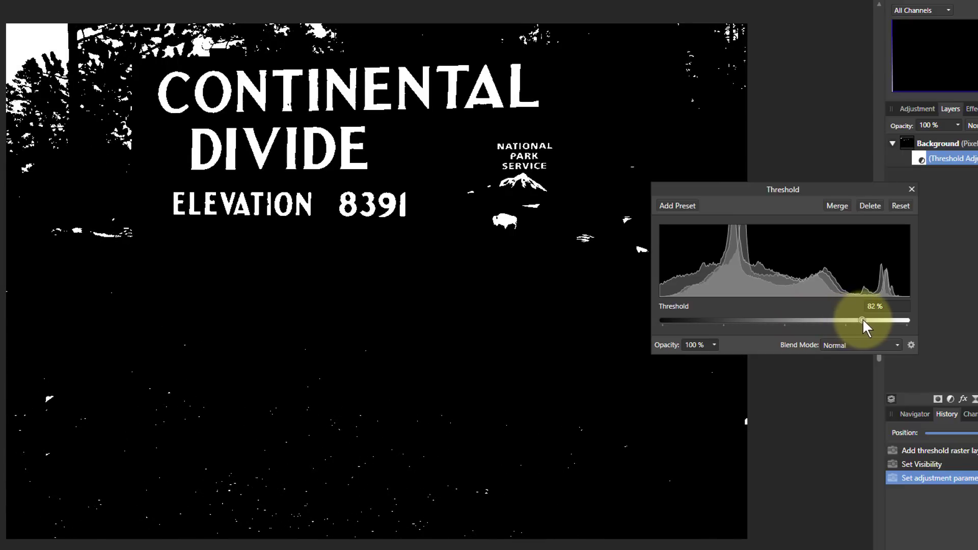
drag(861, 320, 873, 320)
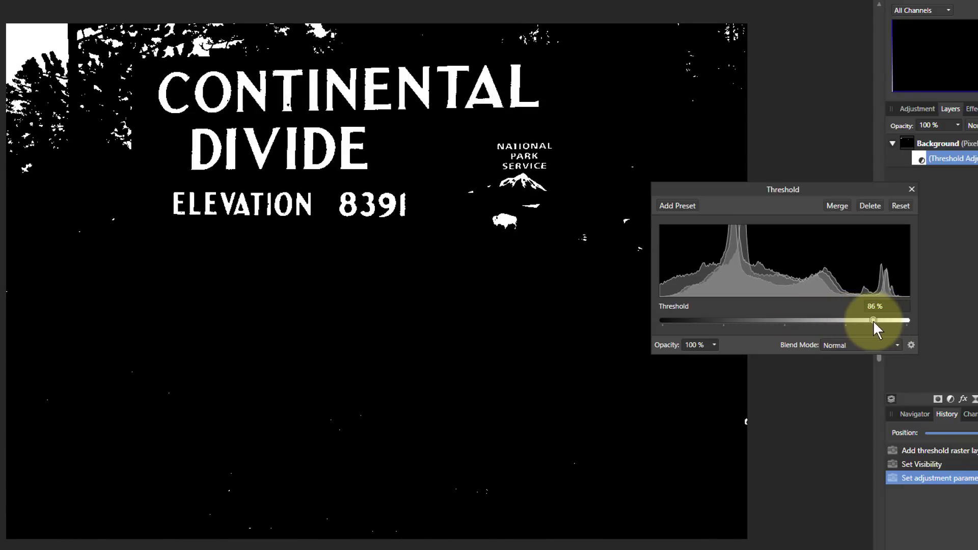
drag(872, 320, 773, 320)
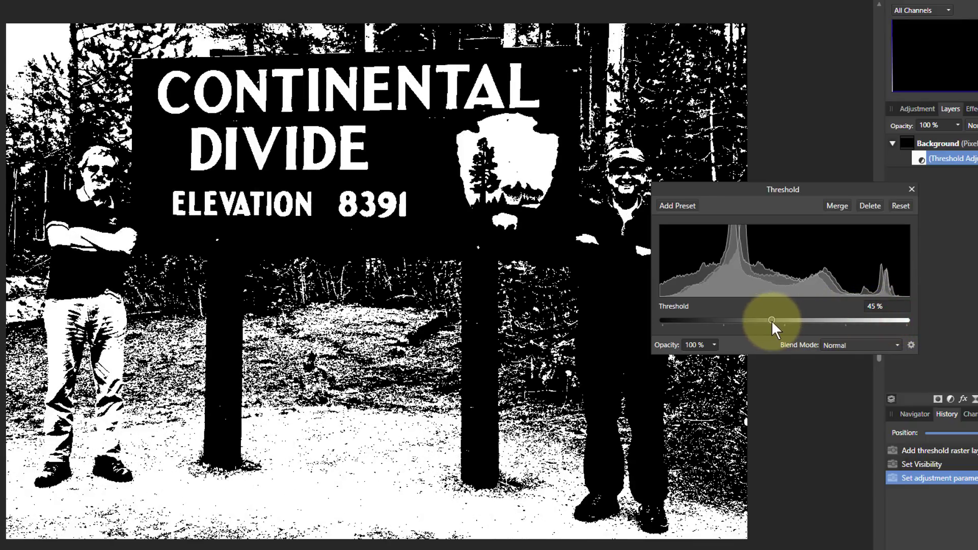
drag(773, 320, 754, 320)
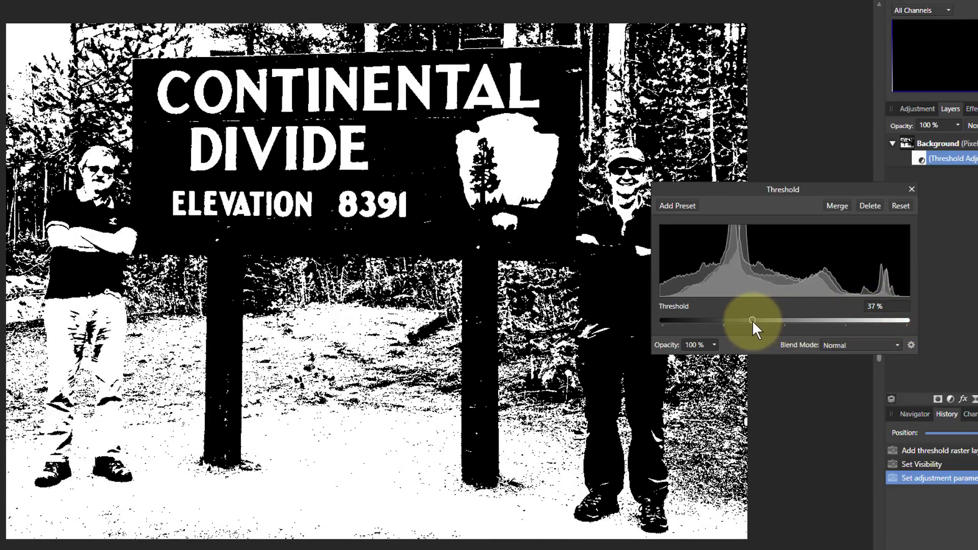
drag(752, 320, 766, 320)
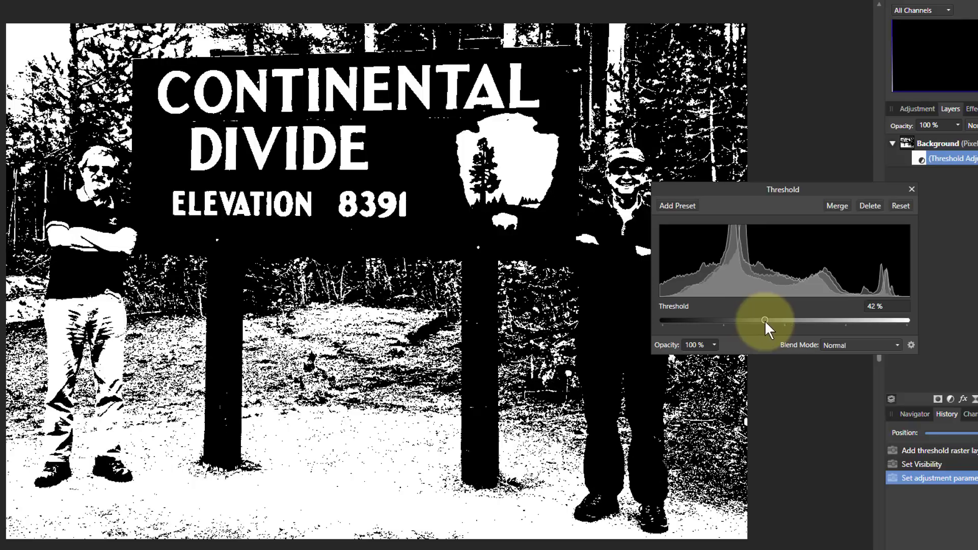
drag(766, 320, 769, 320)
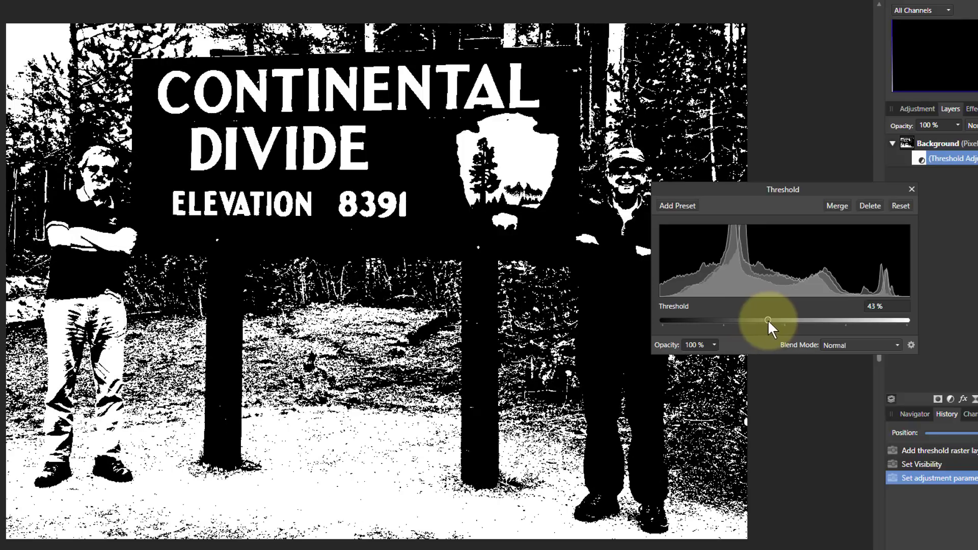
drag(769, 321, 848, 321)
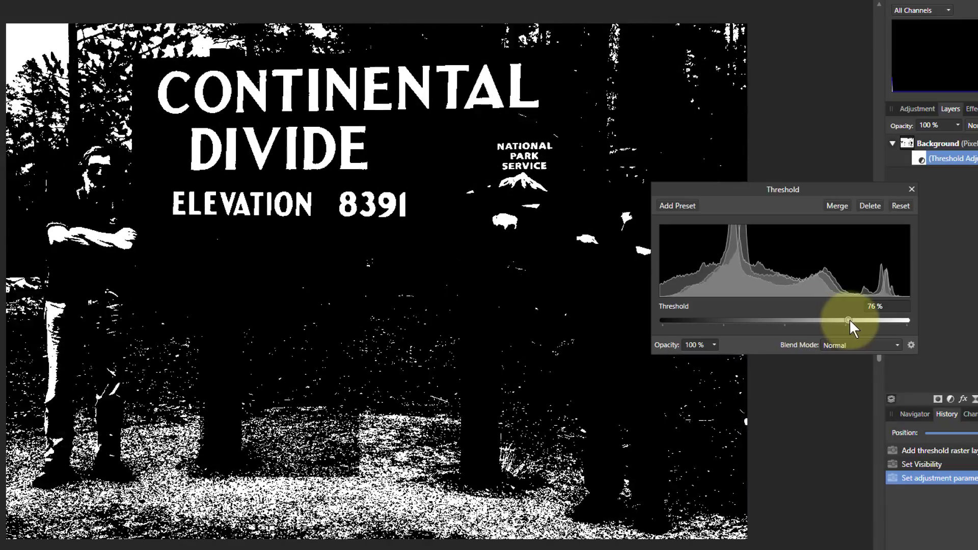
drag(848, 320, 762, 320)
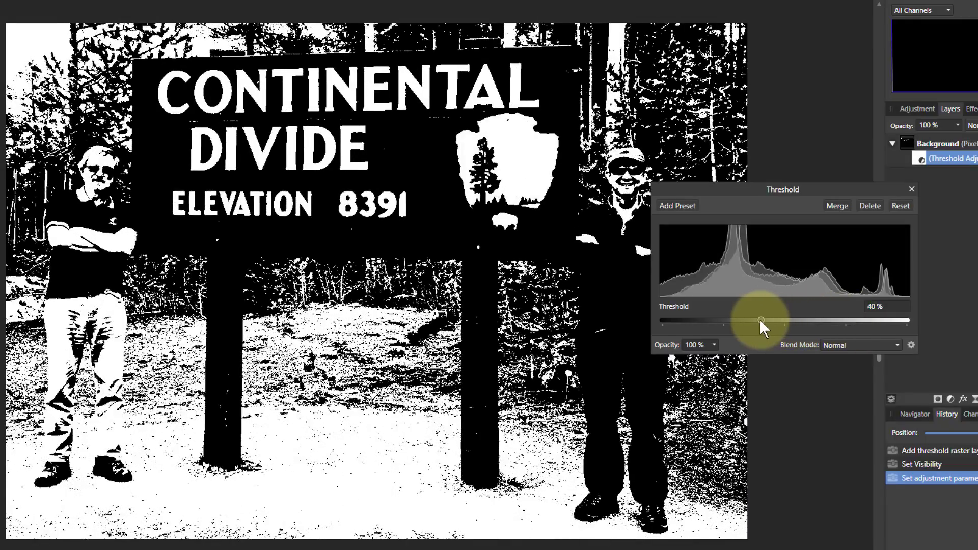
drag(761, 320, 757, 320)
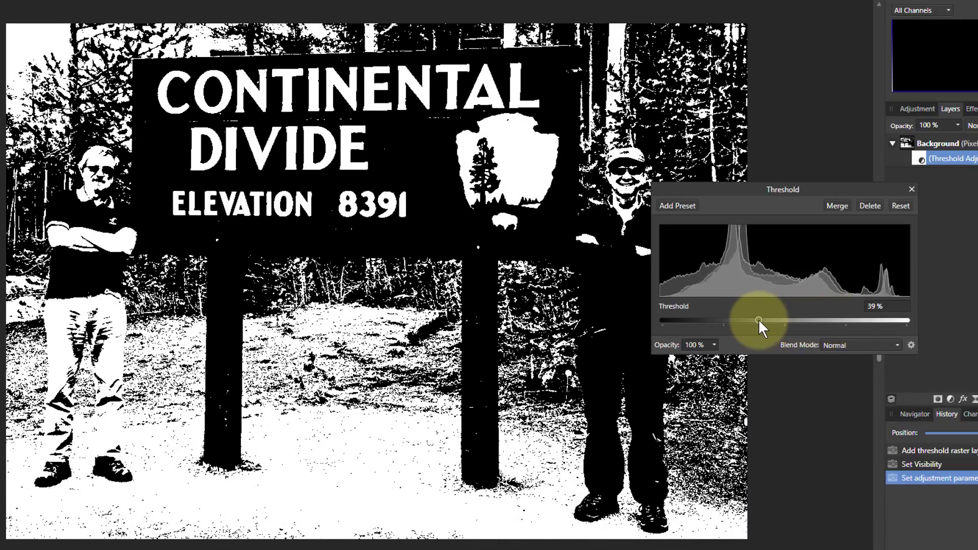
drag(758, 320, 762, 320)
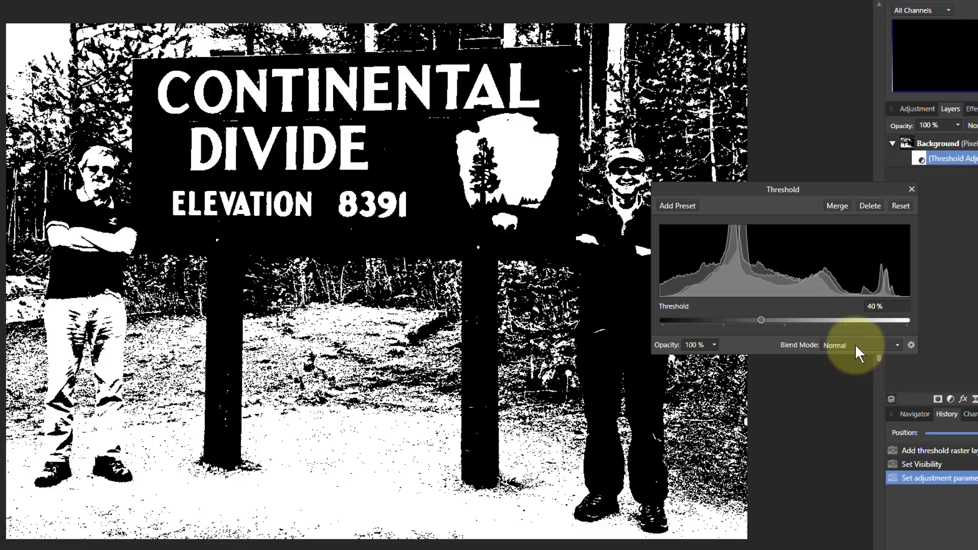
- Blend the threshold layer in Lighten mode and reopen the blend-mode list to preview others
click(860, 345)
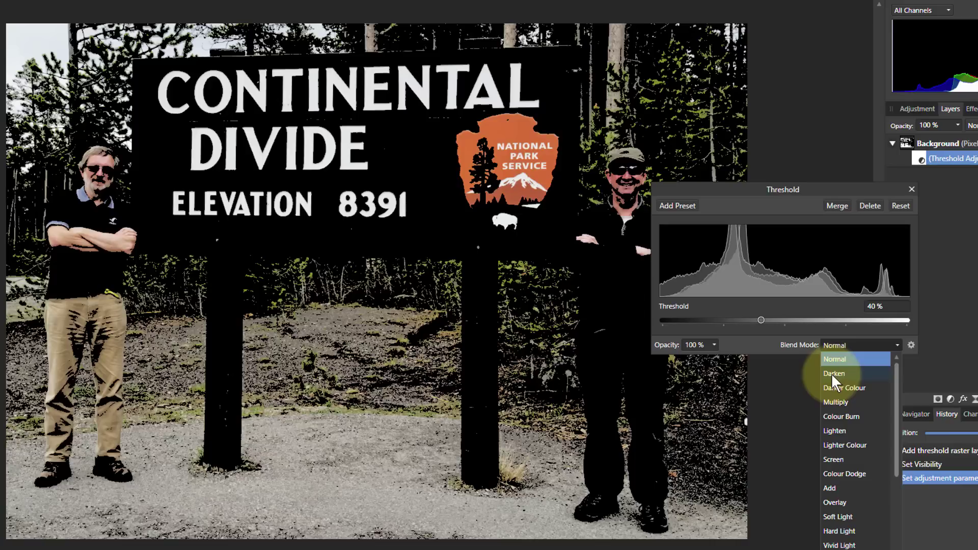
mouse_move(835, 379)
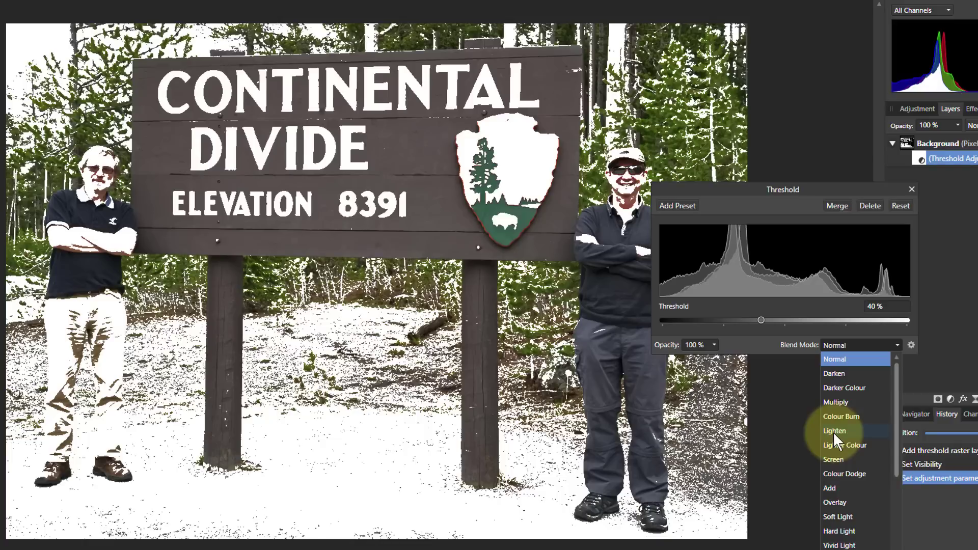
click(835, 430)
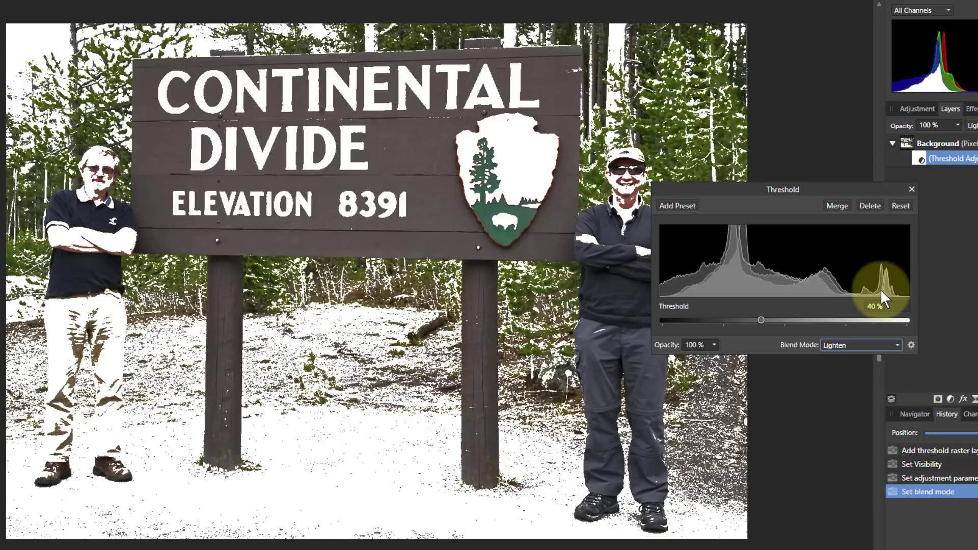
mouse_move(889, 299)
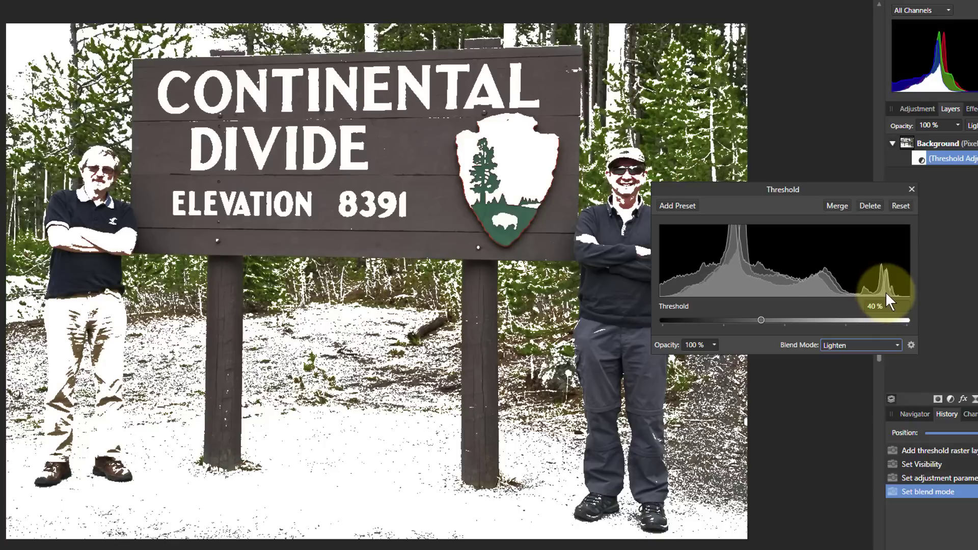
mouse_move(620, 287)
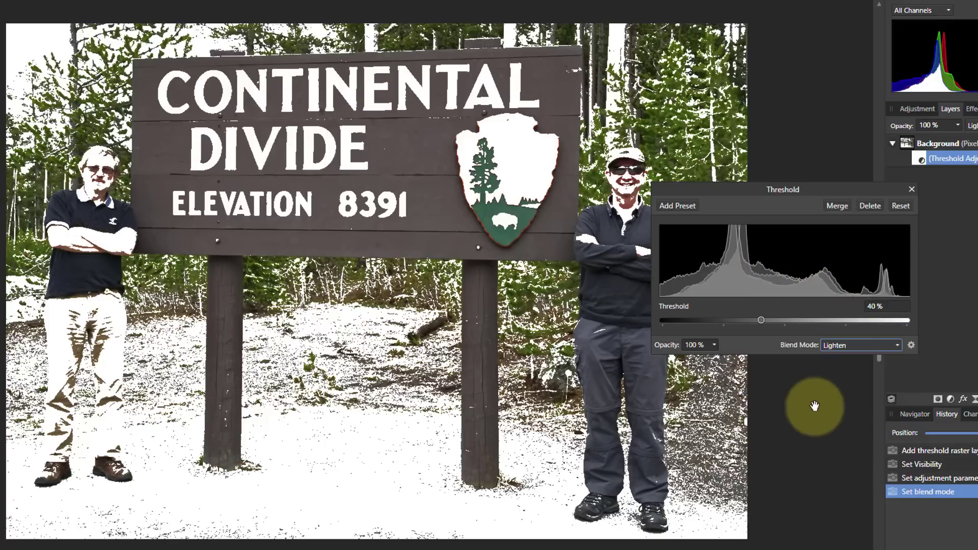
click(861, 345)
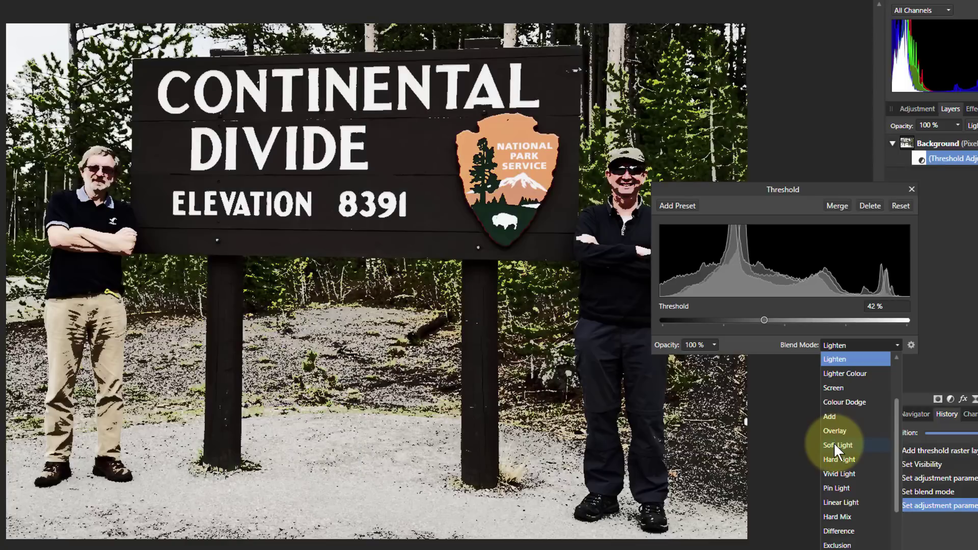
- Switch the threshold layer to Soft Light blending and set the threshold to 50%
click(838, 445)
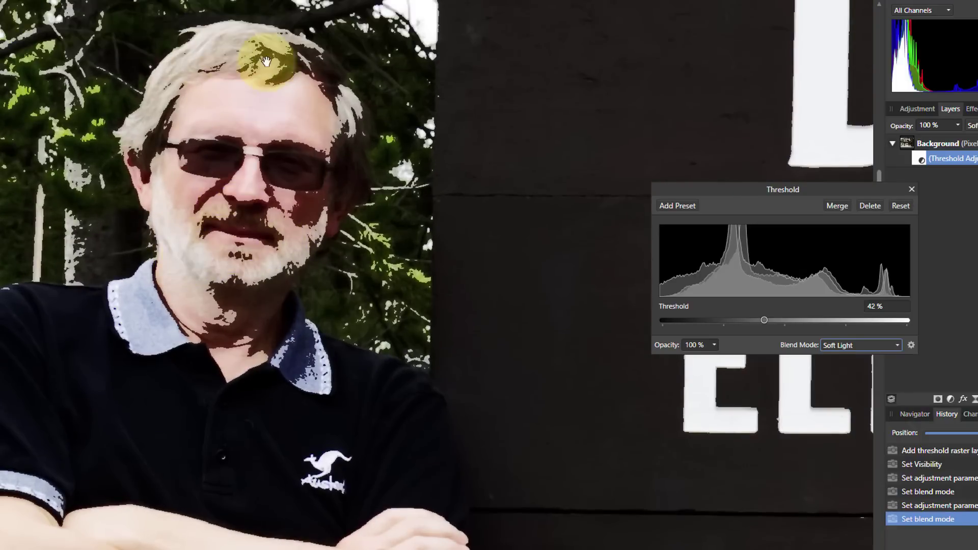
mouse_move(771, 311)
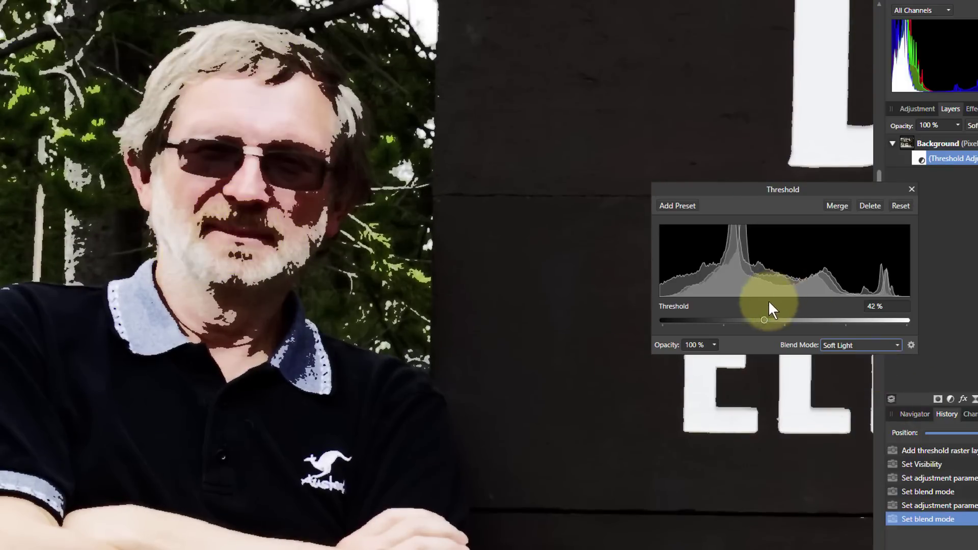
drag(764, 320, 787, 320)
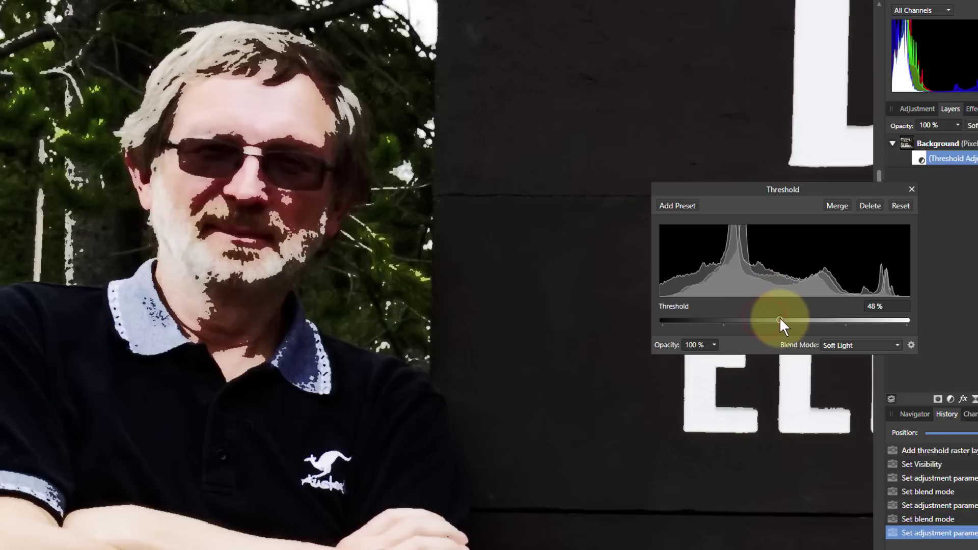
drag(785, 320, 777, 320)
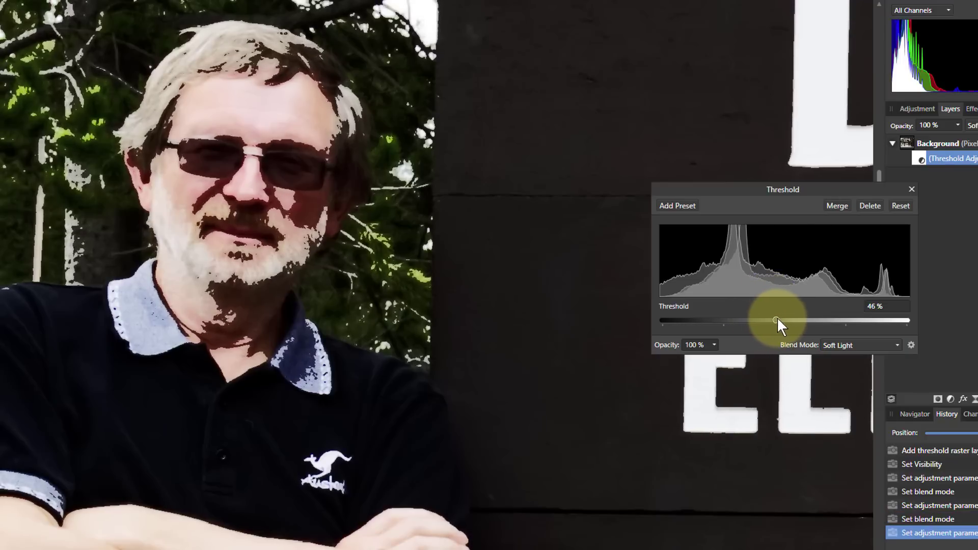
drag(775, 322, 789, 321)
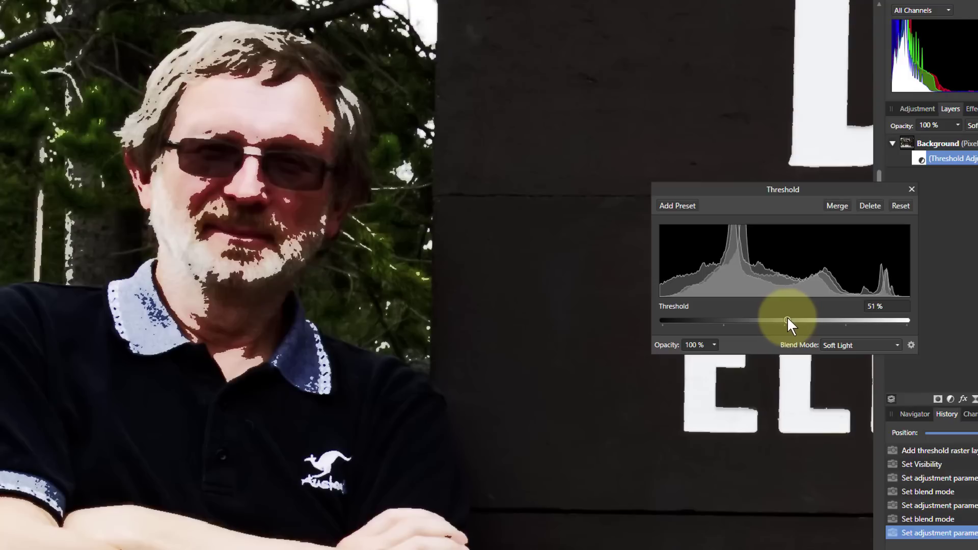
drag(786, 320, 785, 320)
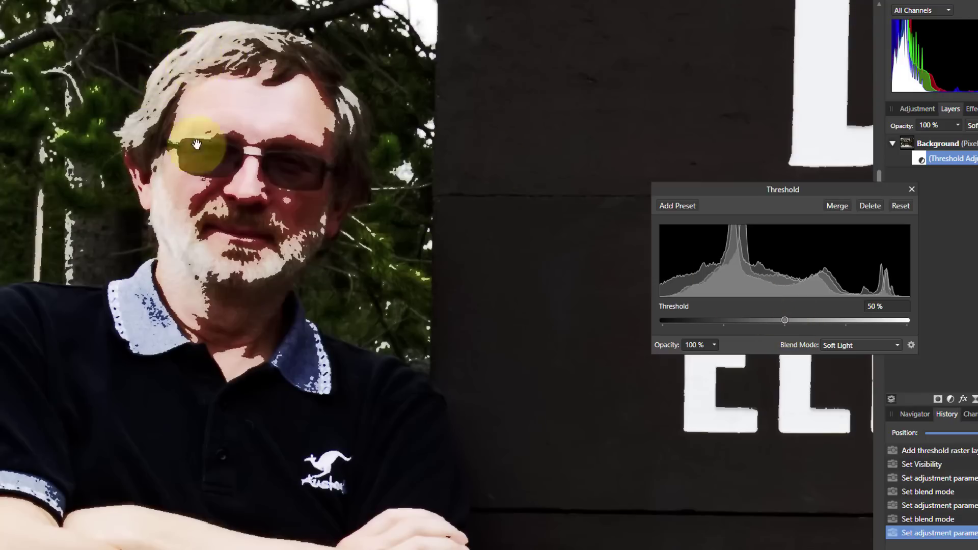
mouse_move(564, 263)
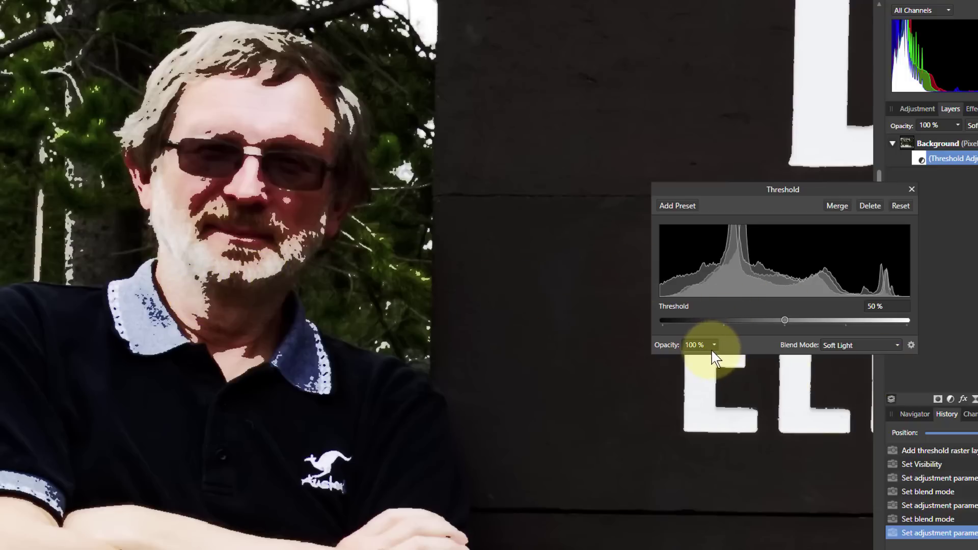
- Lower the threshold layer's opacity to about 25%, then raise it back up
drag(714, 359, 672, 359)
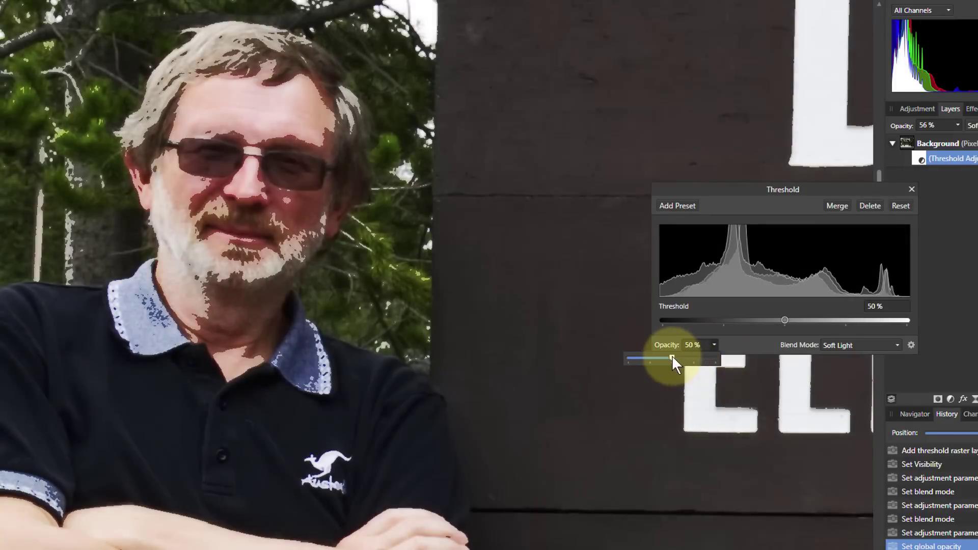
drag(670, 358, 649, 358)
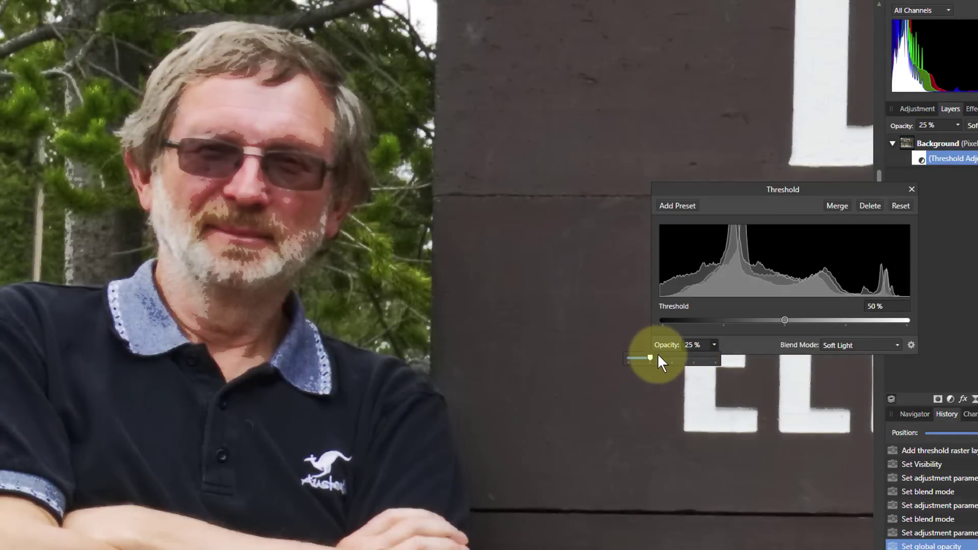
drag(650, 357, 743, 358)
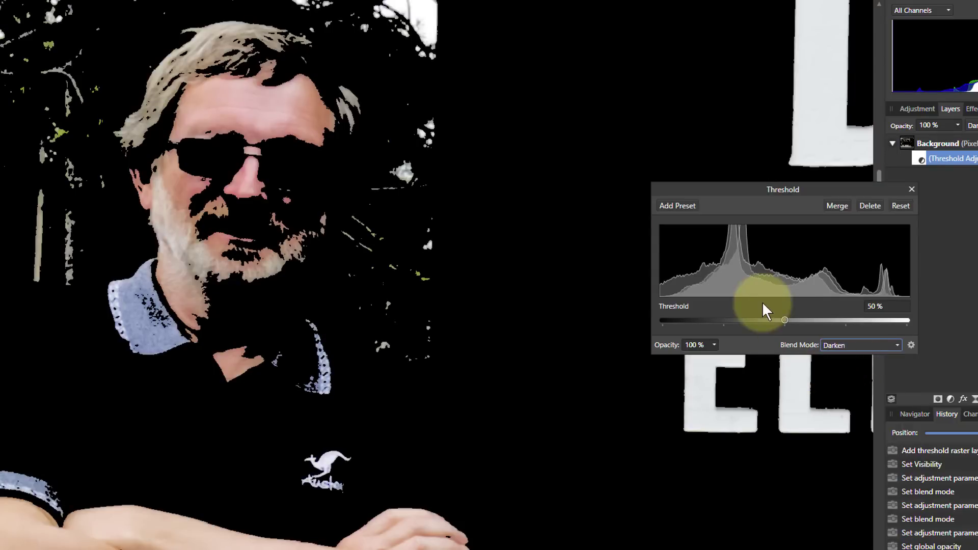
- Give the Darken threshold layer 46% opacity and a 46% threshold
drag(785, 320, 770, 320)
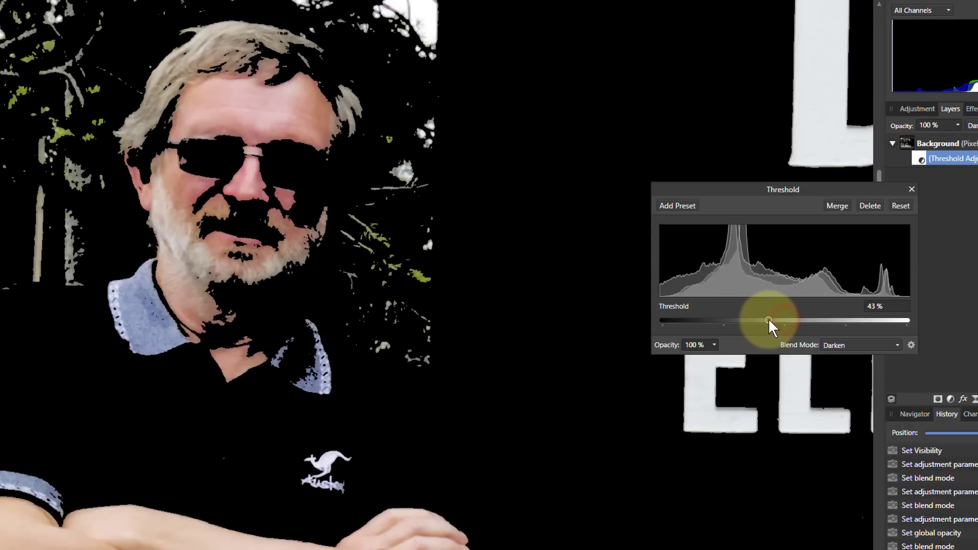
drag(770, 320, 762, 320)
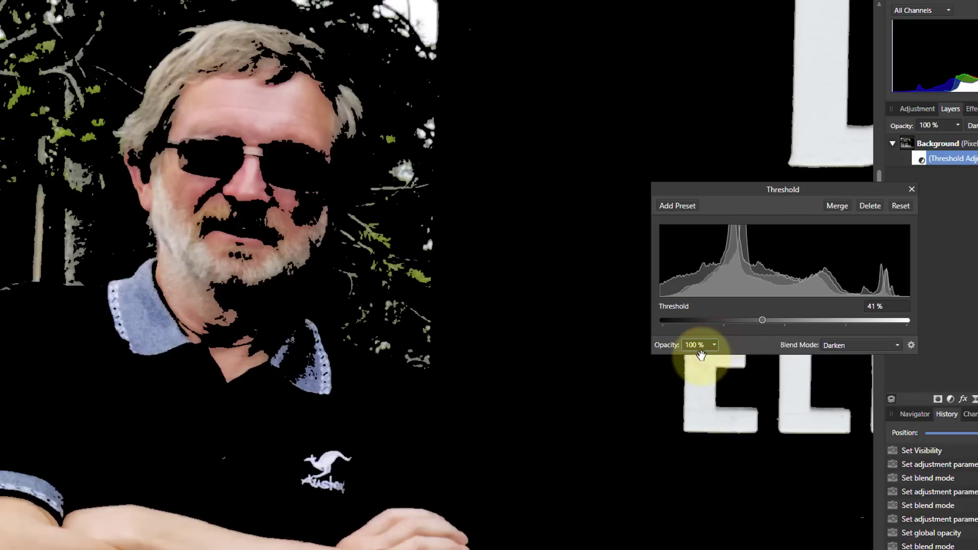
click(714, 345)
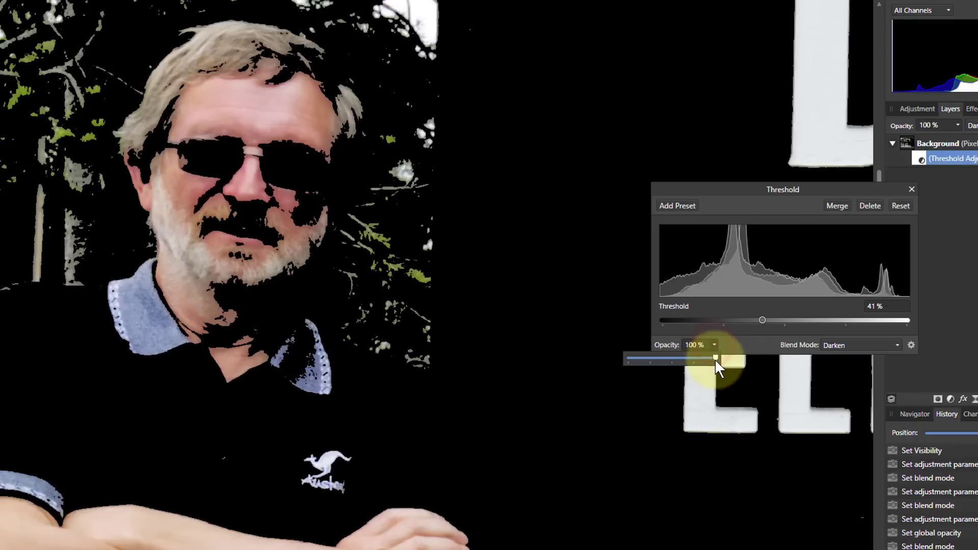
drag(715, 359, 705, 362)
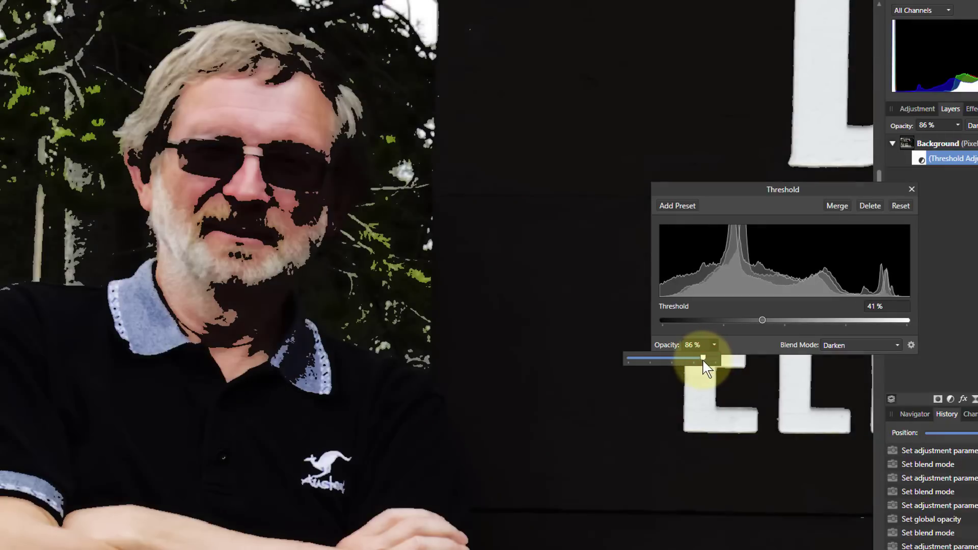
drag(705, 361, 672, 360)
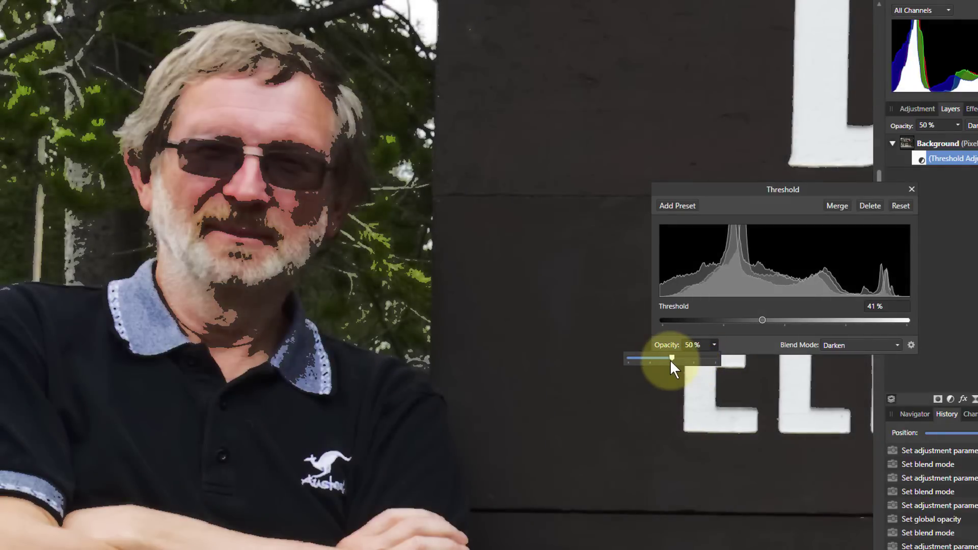
drag(671, 359, 694, 359)
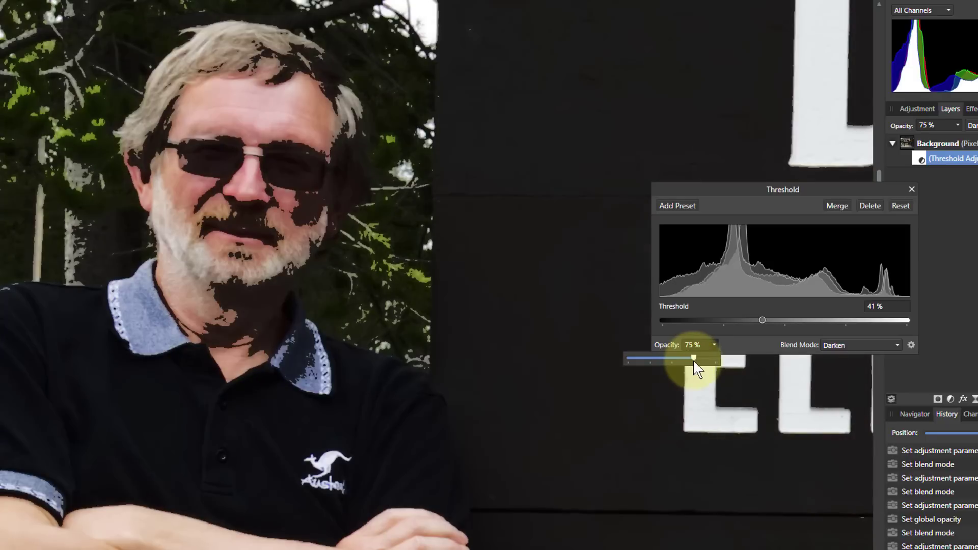
drag(694, 358, 664, 359)
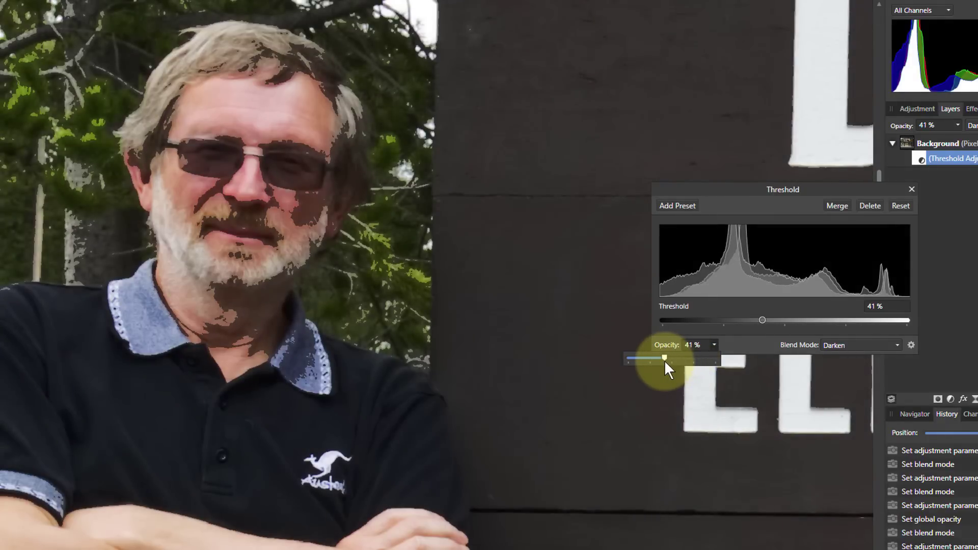
drag(666, 359, 657, 360)
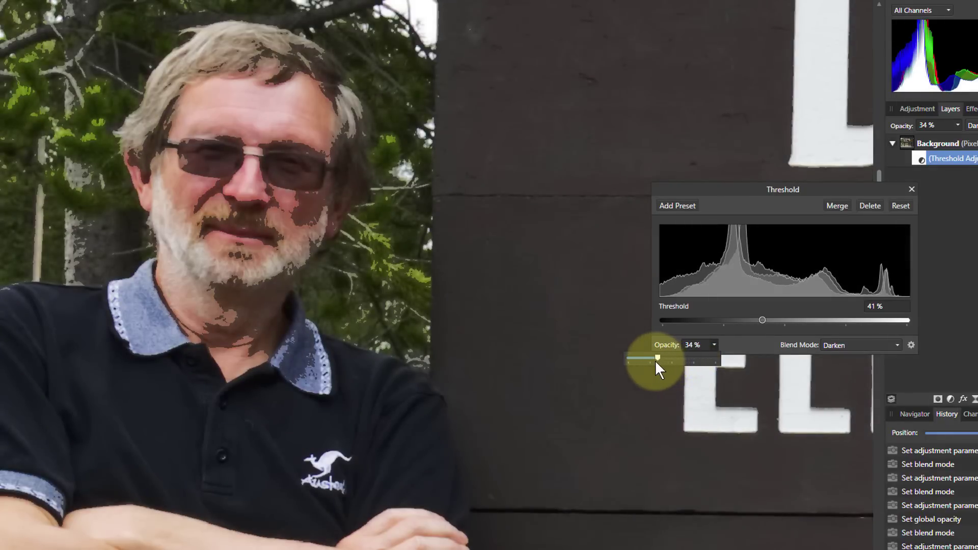
drag(657, 359, 662, 359)
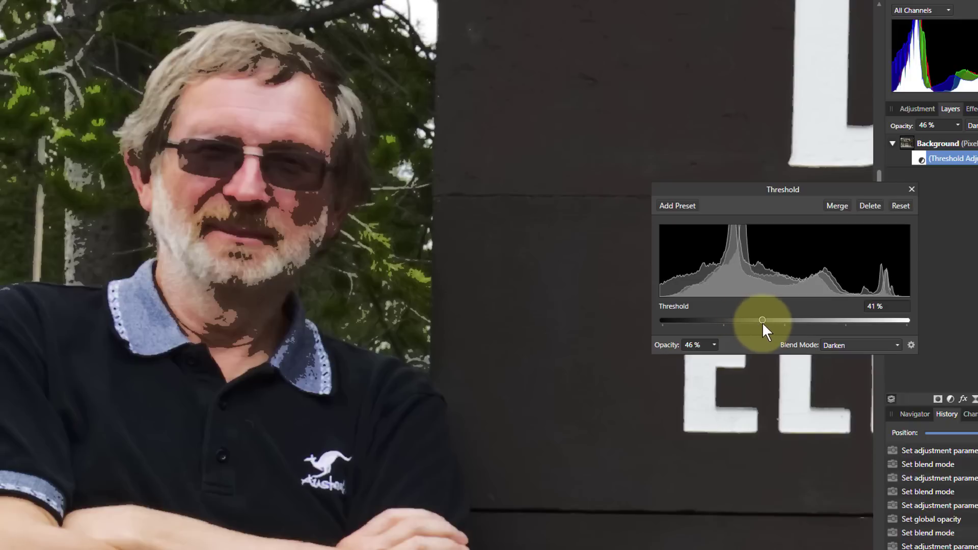
drag(762, 320, 774, 320)
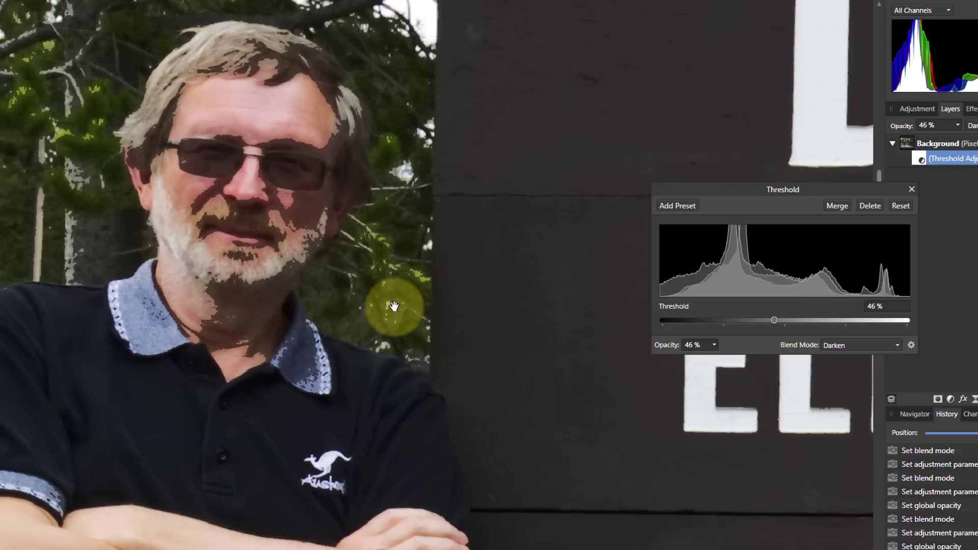